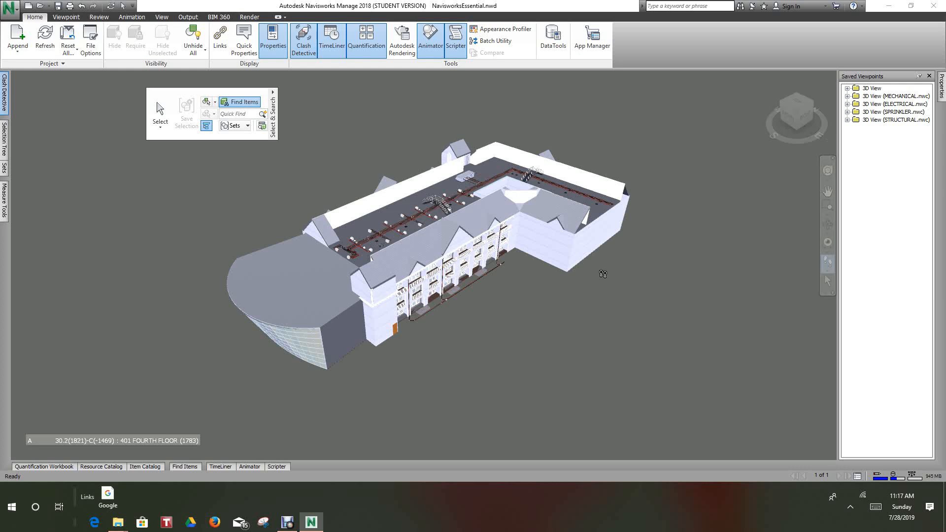
{"action": "mouse_move", "coordinate": [767, 83]}
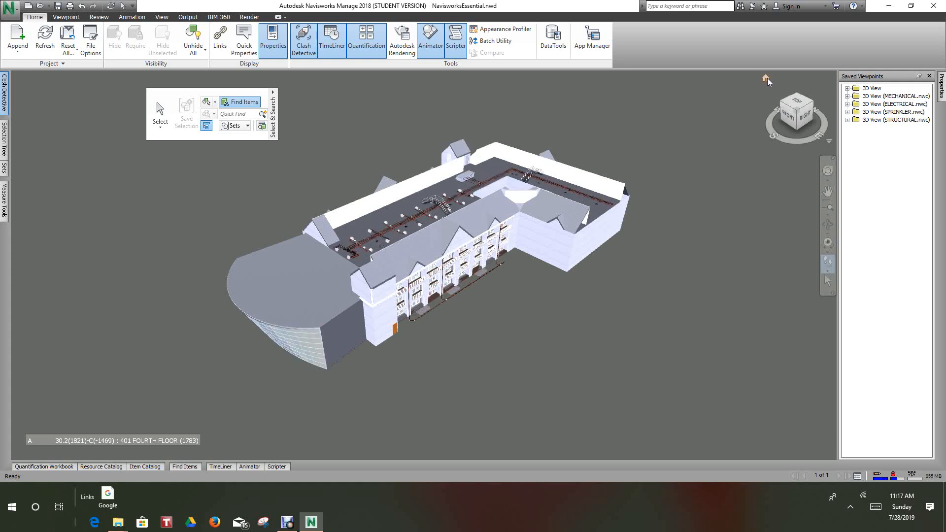
{"action": "mouse_move", "coordinate": [765, 77]}
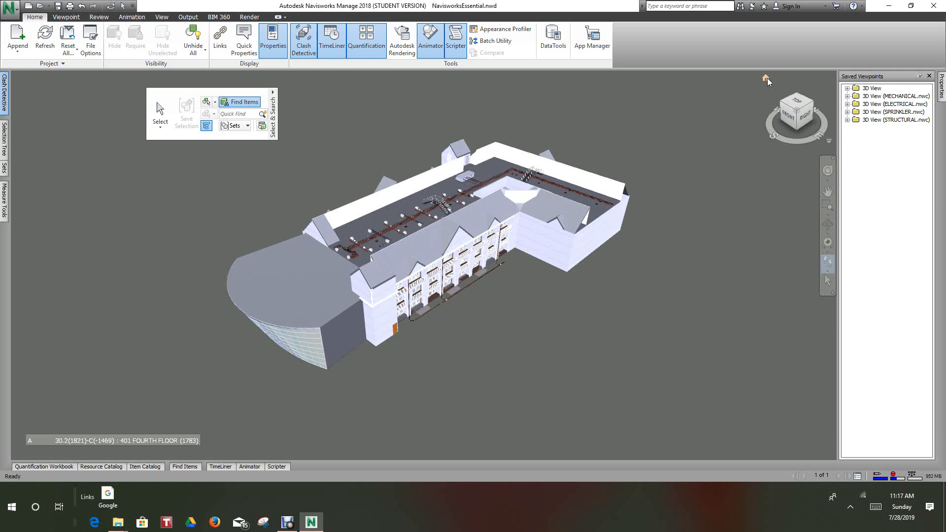
{"action": "mouse_move", "coordinate": [720, 127]}
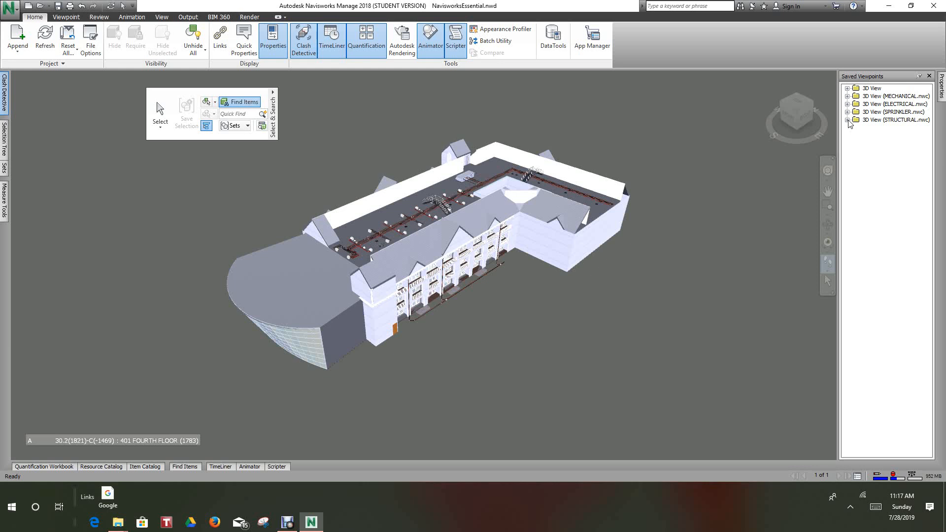
Step: Expand the Select & Search panel to confirm the selection resolution is First Object
{"action": "left_click", "coordinate": [847, 120]}
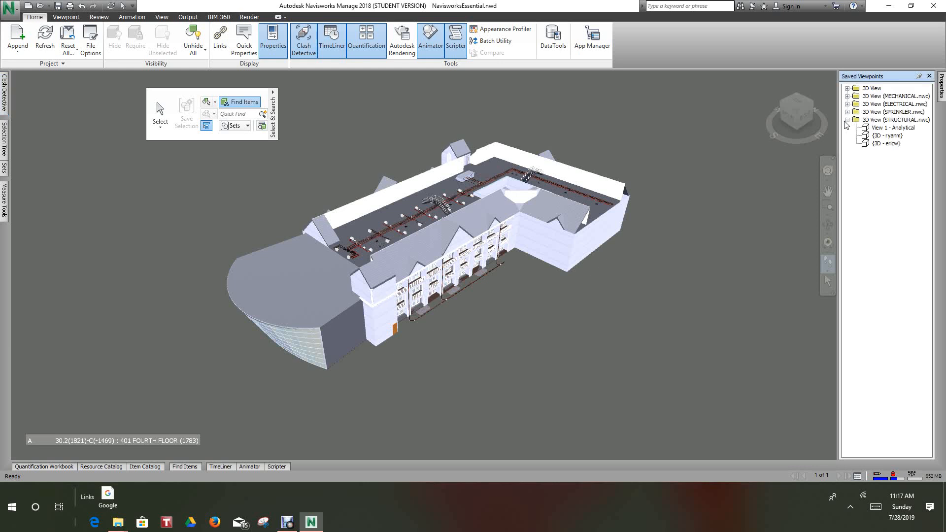
{"action": "left_click", "coordinate": [848, 120]}
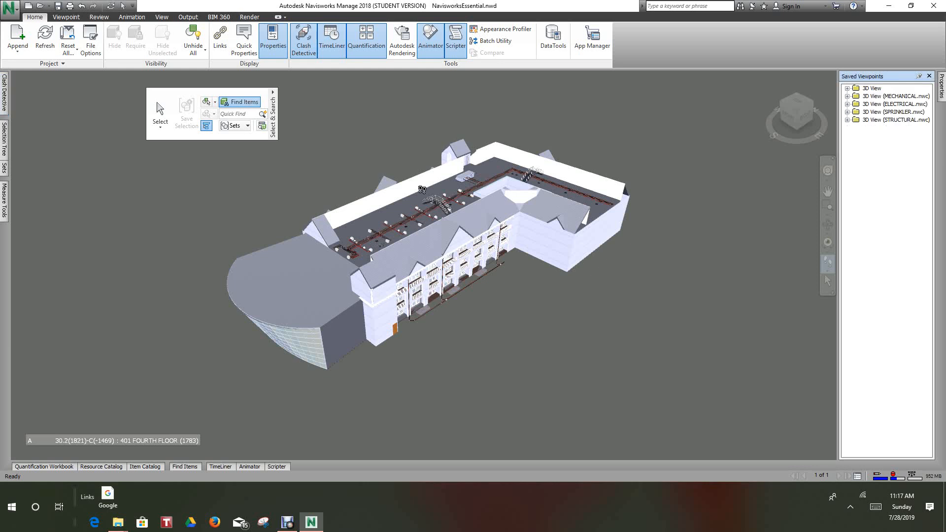
{"action": "mouse_move", "coordinate": [572, 329]}
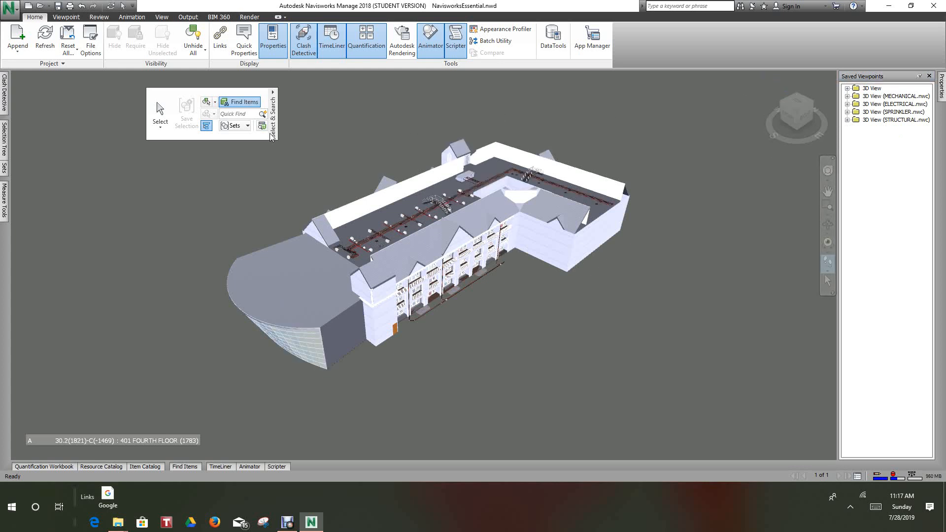
{"action": "mouse_move", "coordinate": [167, 133]}
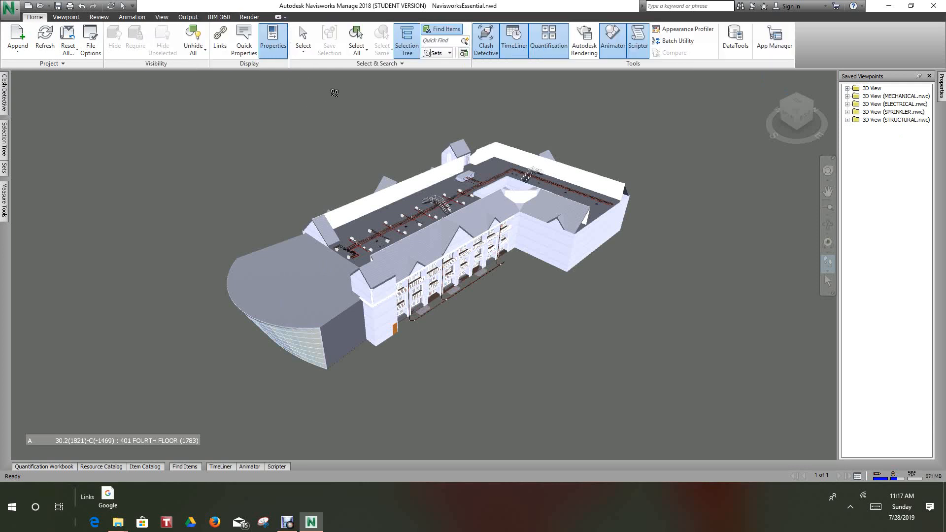
{"action": "mouse_move", "coordinate": [344, 88]}
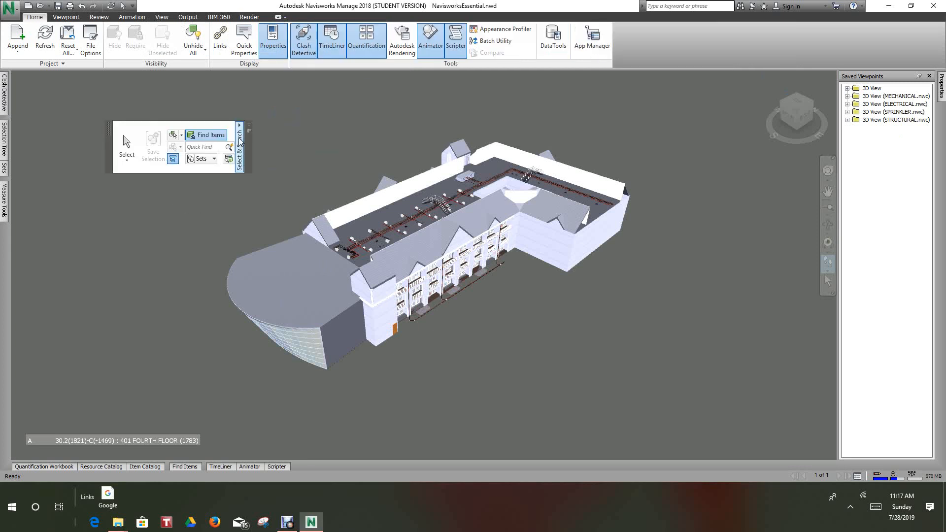
{"action": "left_click", "coordinate": [239, 129]}
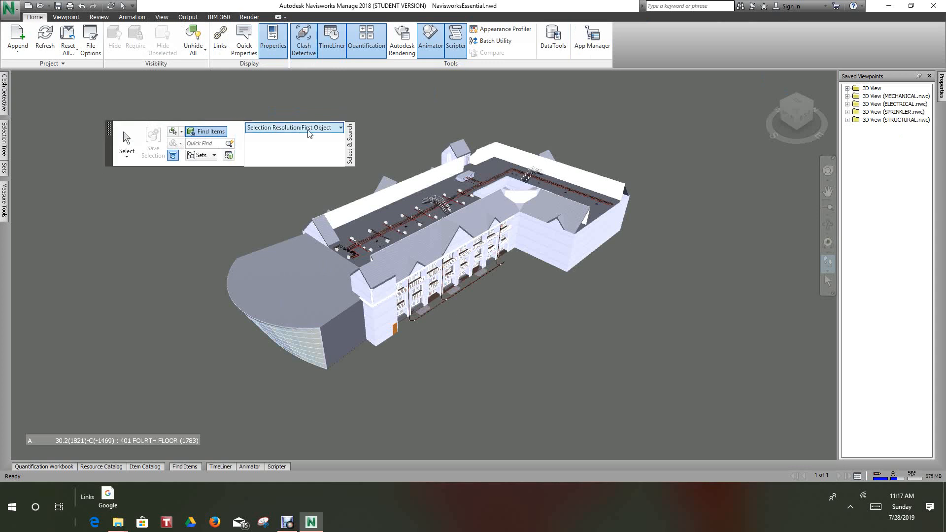
{"action": "mouse_move", "coordinate": [309, 134]}
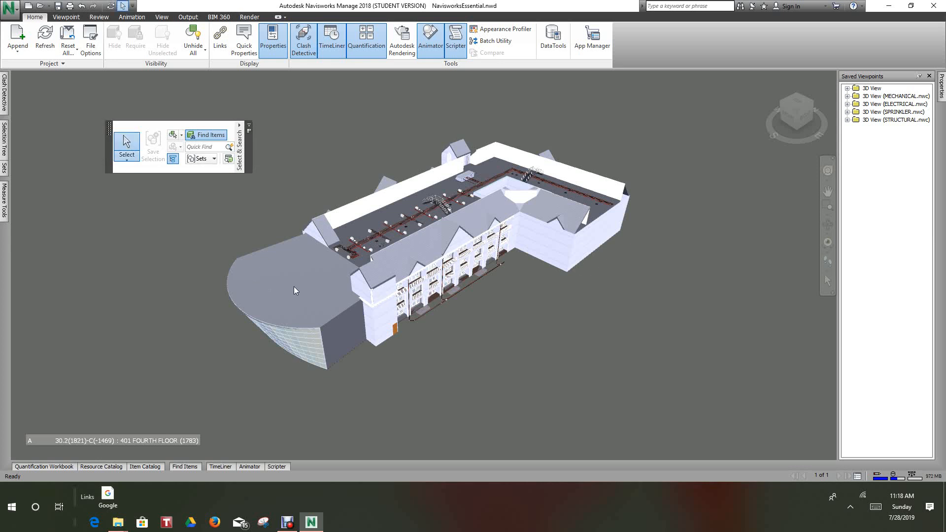
Step: Select all roofs sharing the curved roof's type with Same Type, save them, then delete the set
{"action": "left_click", "coordinate": [295, 290]}
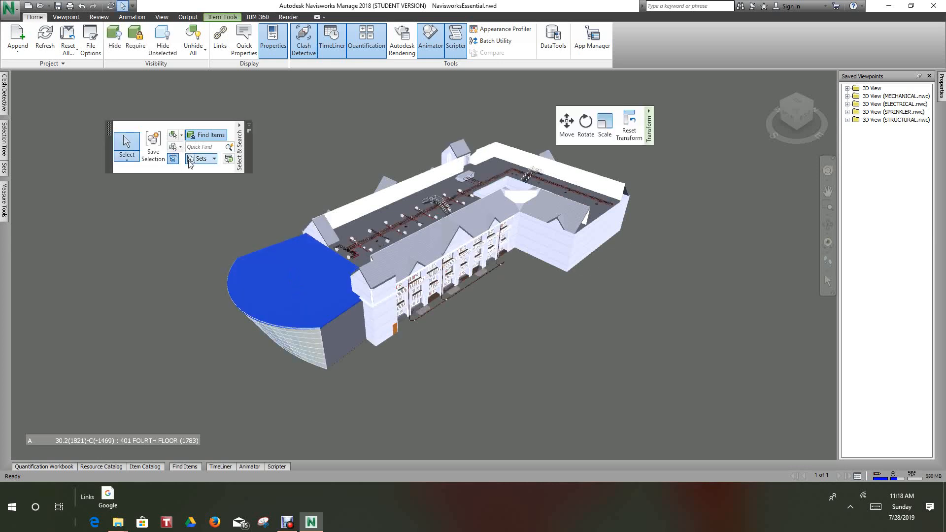
{"action": "mouse_move", "coordinate": [182, 174]}
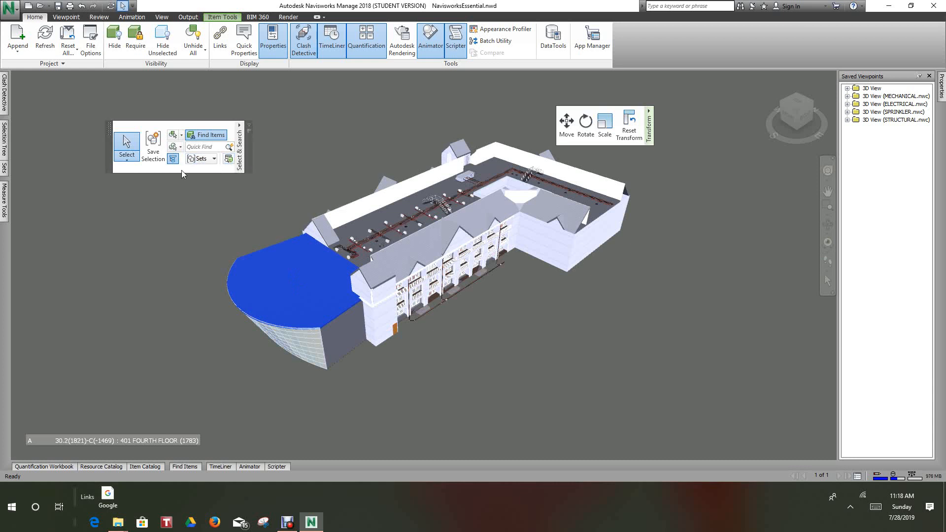
{"action": "mouse_move", "coordinate": [173, 146]}
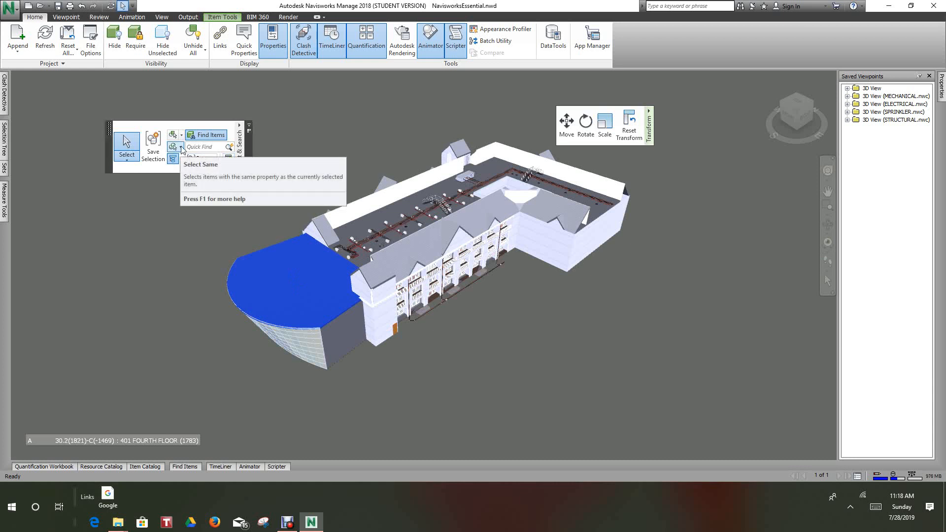
{"action": "left_click", "coordinate": [174, 147]}
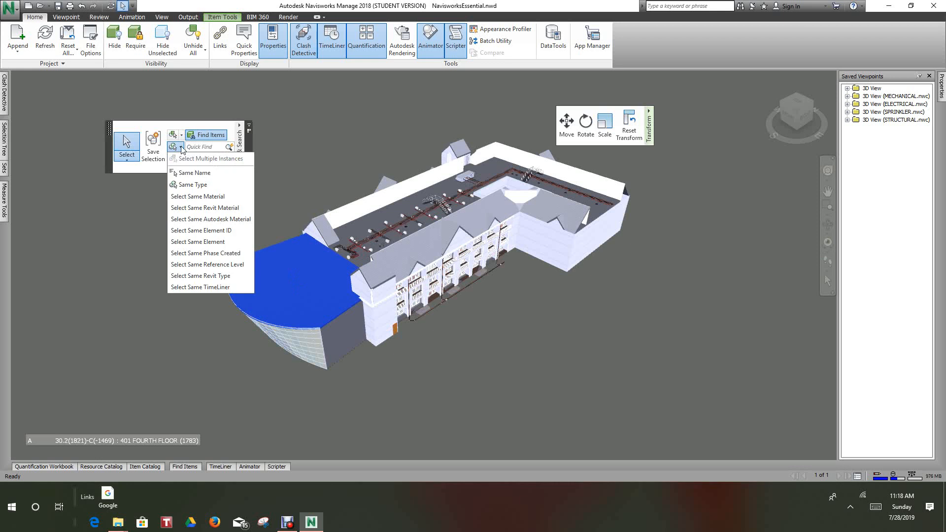
{"action": "mouse_move", "coordinate": [189, 185]}
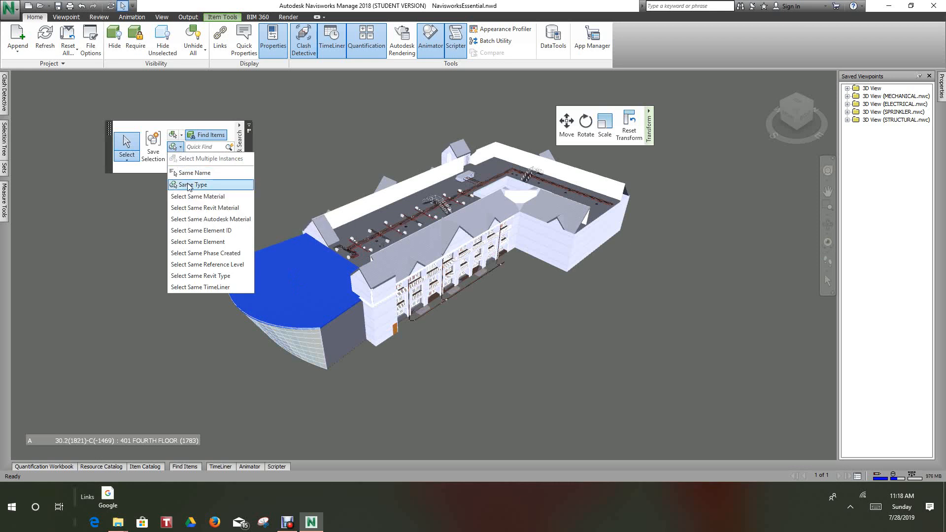
{"action": "left_click", "coordinate": [192, 185]}
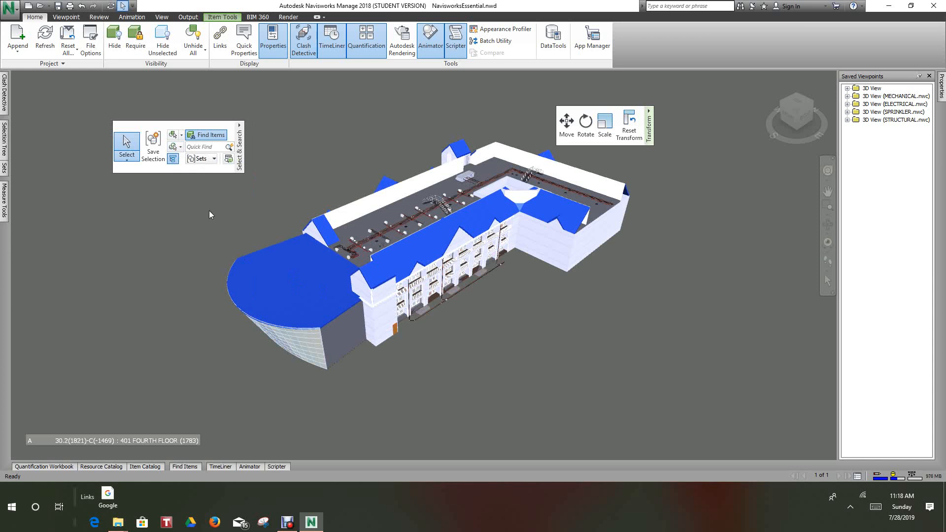
{"action": "mouse_move", "coordinate": [152, 140]}
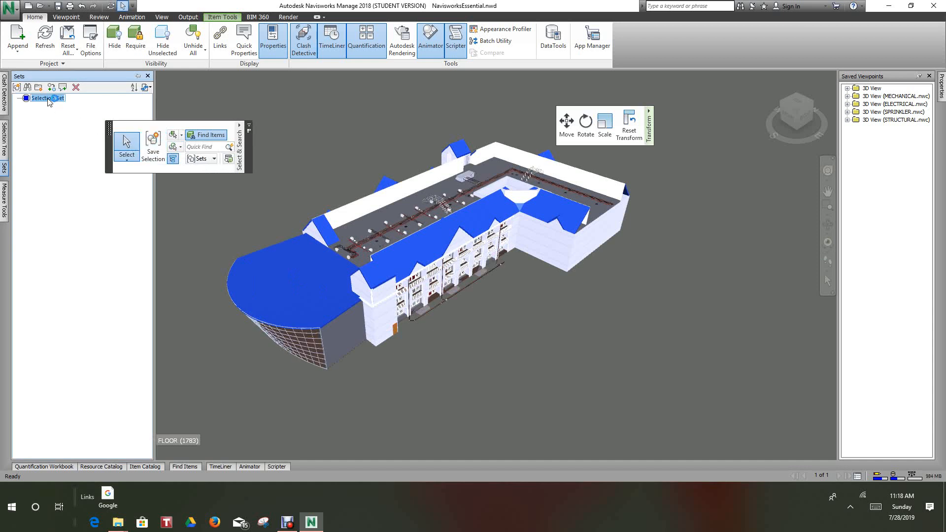
{"action": "right_click", "coordinate": [45, 98]}
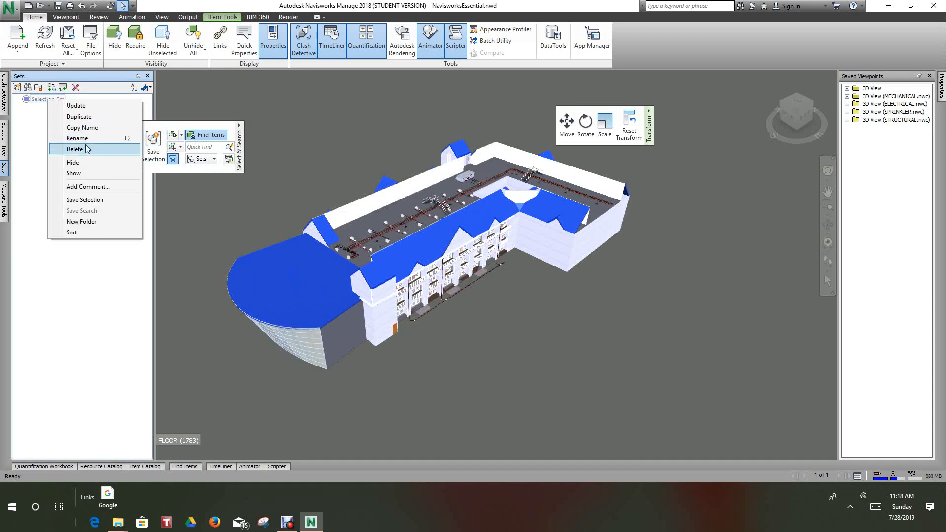
{"action": "left_click", "coordinate": [74, 148]}
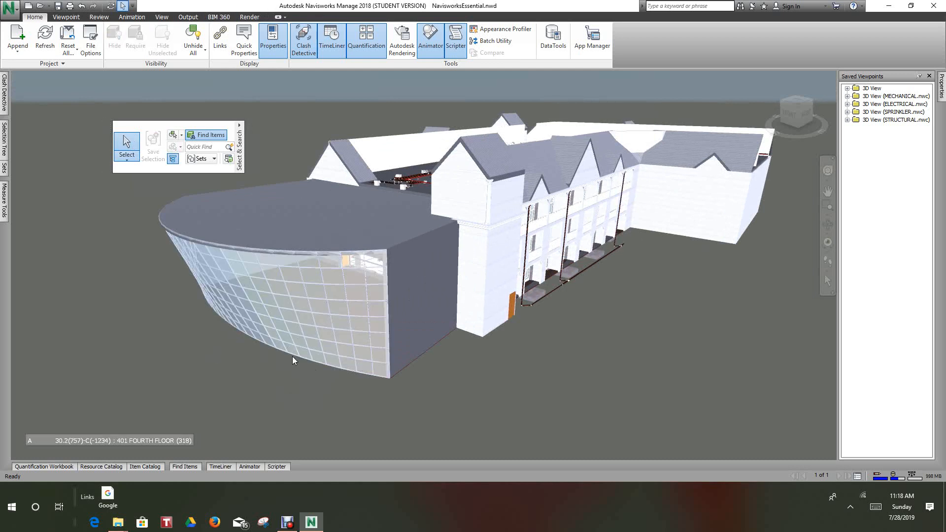
{"action": "mouse_move", "coordinate": [205, 187]}
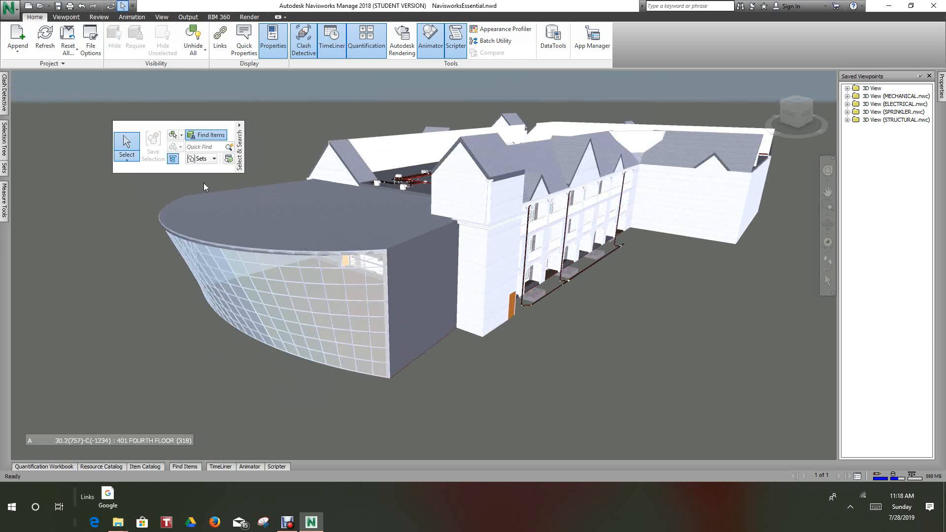
{"action": "mouse_move", "coordinate": [304, 333]}
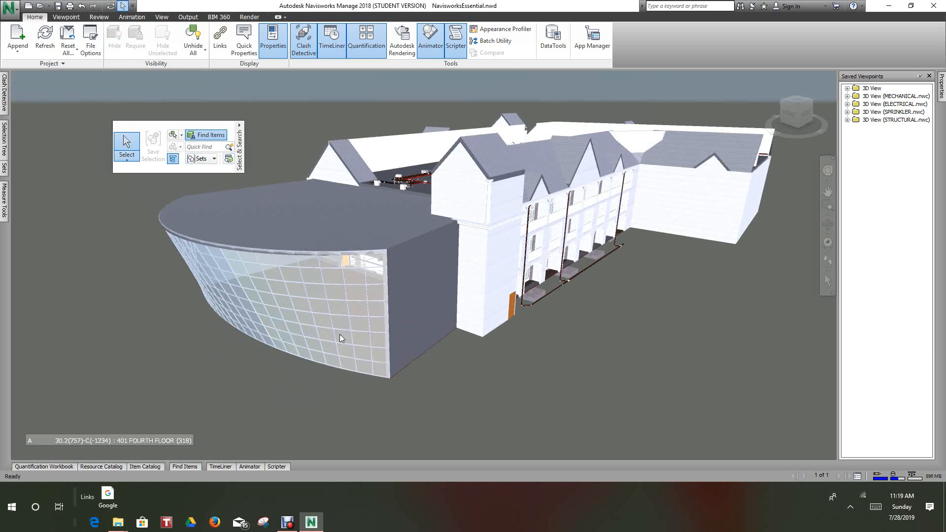
Step: Pick one facade glass pane and use Select Same > Same Type to grab matching panes
{"action": "left_click", "coordinate": [343, 337]}
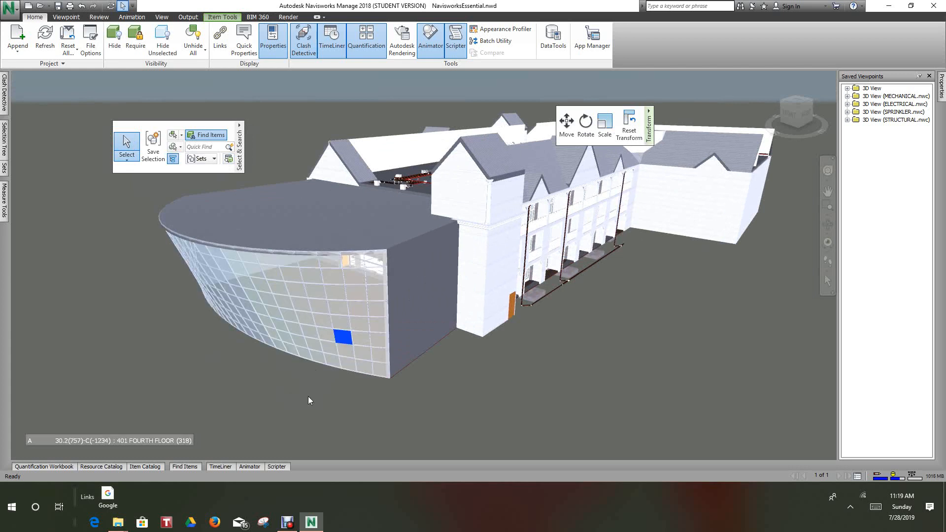
{"action": "mouse_move", "coordinate": [187, 197]}
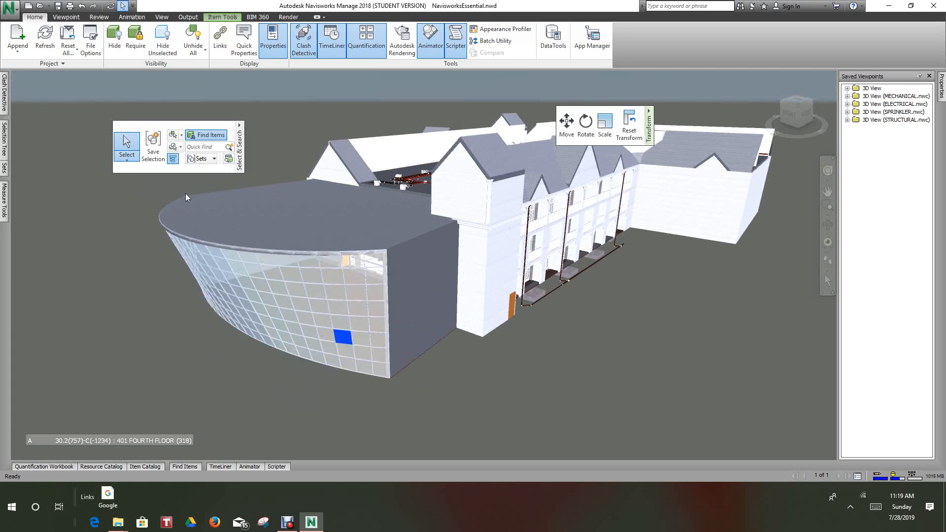
{"action": "mouse_move", "coordinate": [173, 147]}
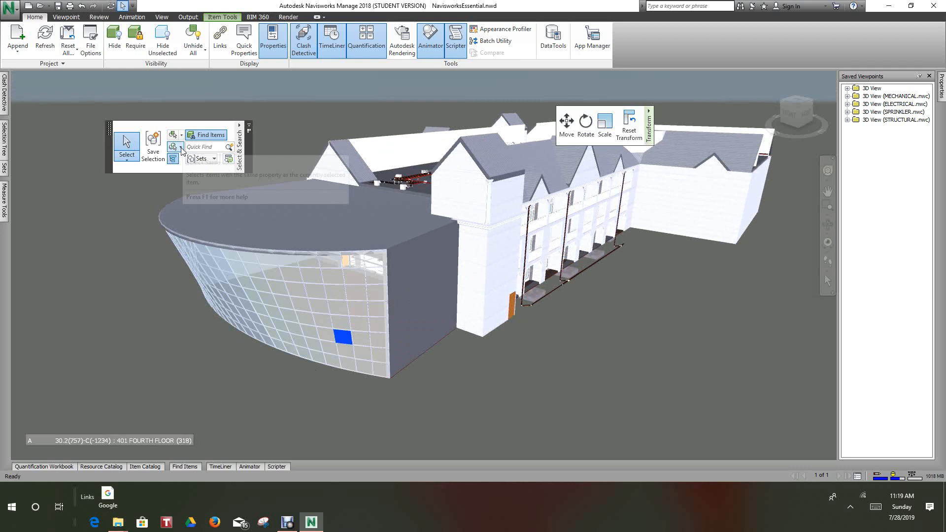
{"action": "left_click", "coordinate": [182, 147]}
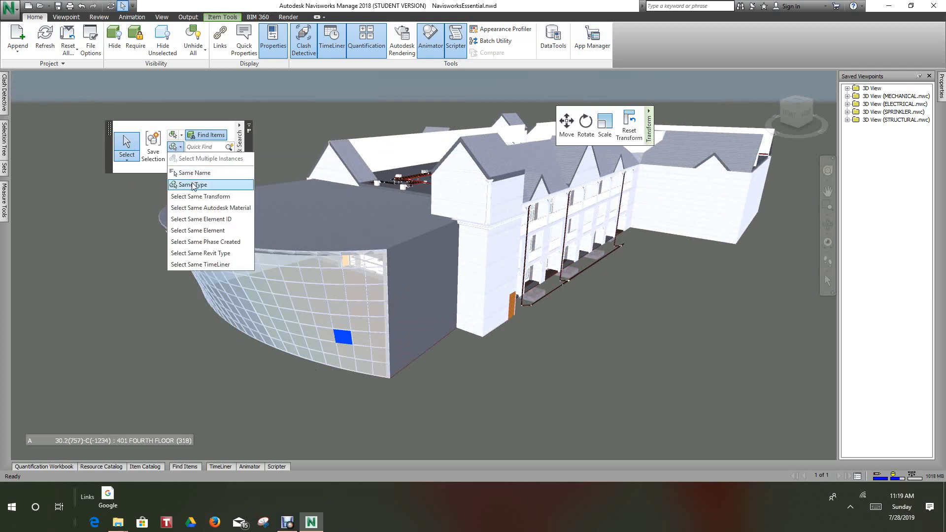
{"action": "left_click", "coordinate": [191, 185]}
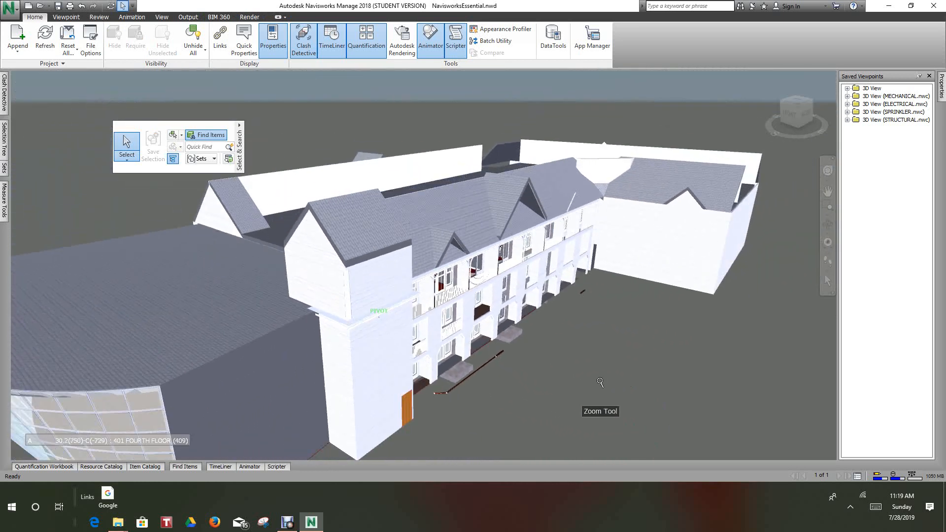
Step: Select all exterior walls of the same type and rename their saved set Exterior Siding
{"action": "left_click_drag", "start_coordinate": [600, 382], "coordinate": [599, 379]}
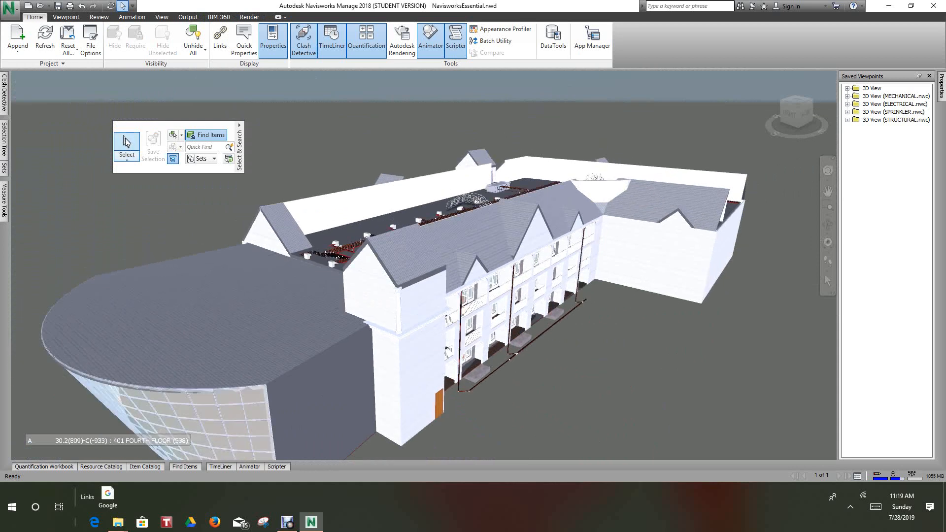
{"action": "left_click", "coordinate": [421, 352]}
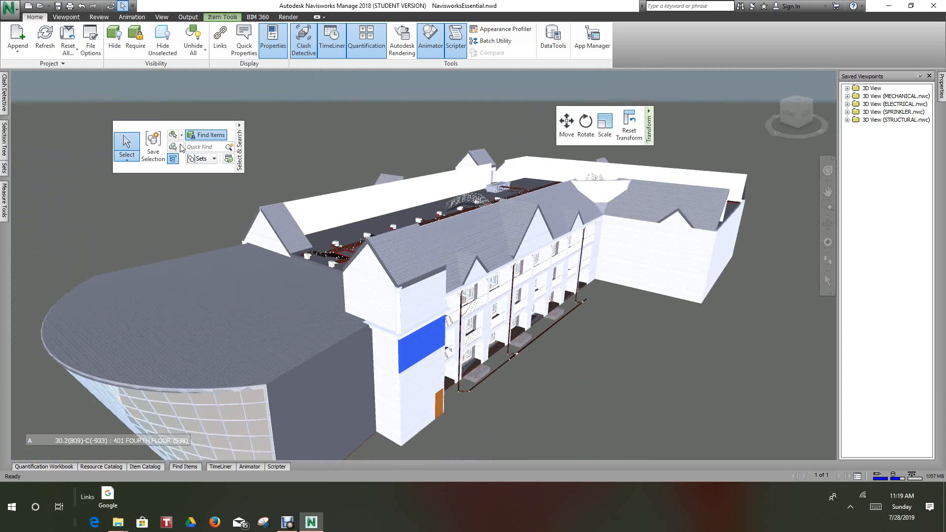
{"action": "left_click", "coordinate": [173, 146]}
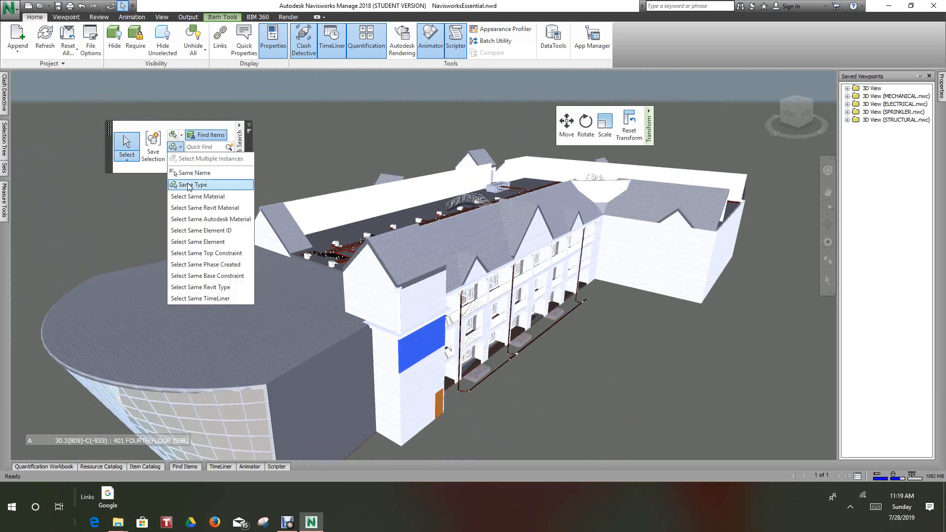
{"action": "left_click", "coordinate": [193, 184]}
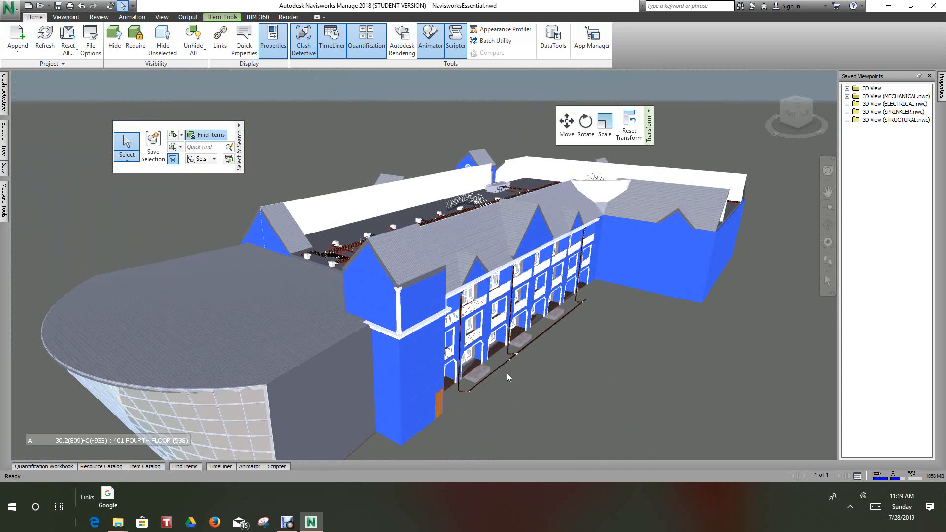
{"action": "mouse_move", "coordinate": [143, 178]}
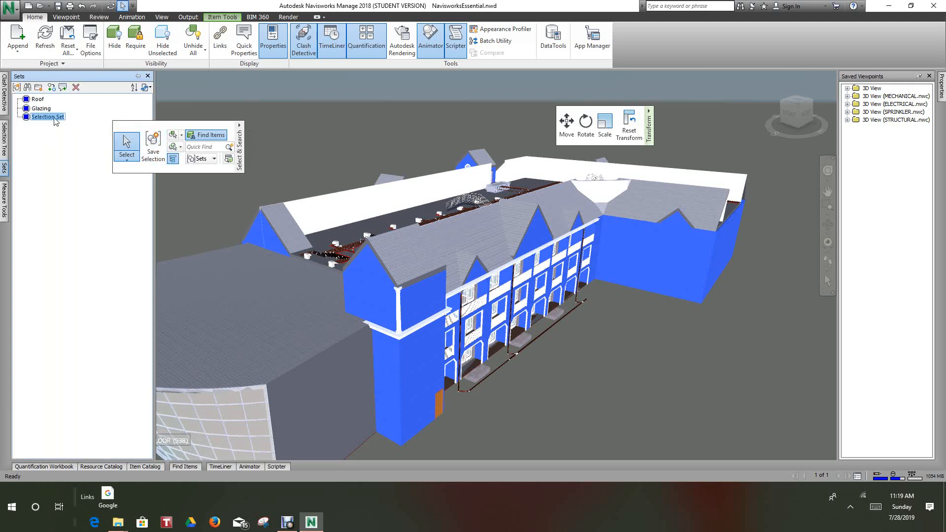
{"action": "right_click", "coordinate": [47, 117]}
{"action": "type", "text": "Exterior Siding"}
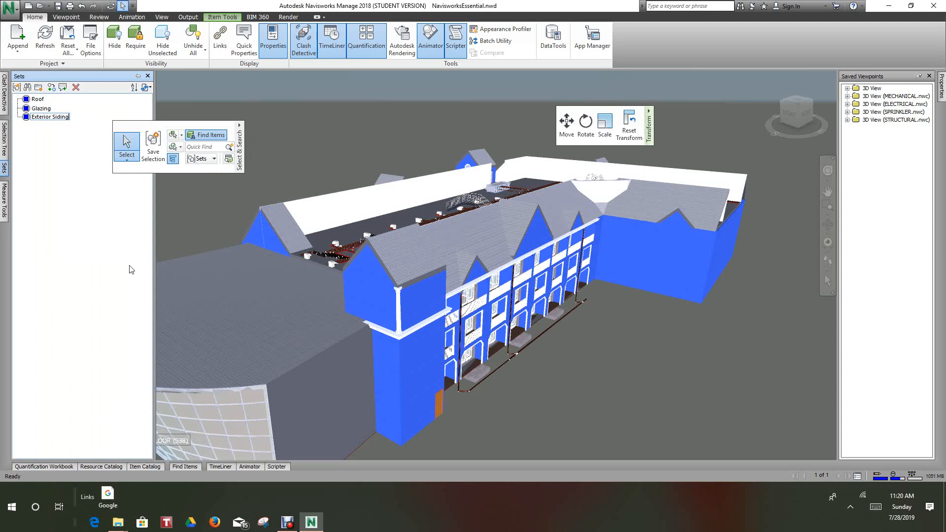
{"action": "mouse_move", "coordinate": [118, 240]}
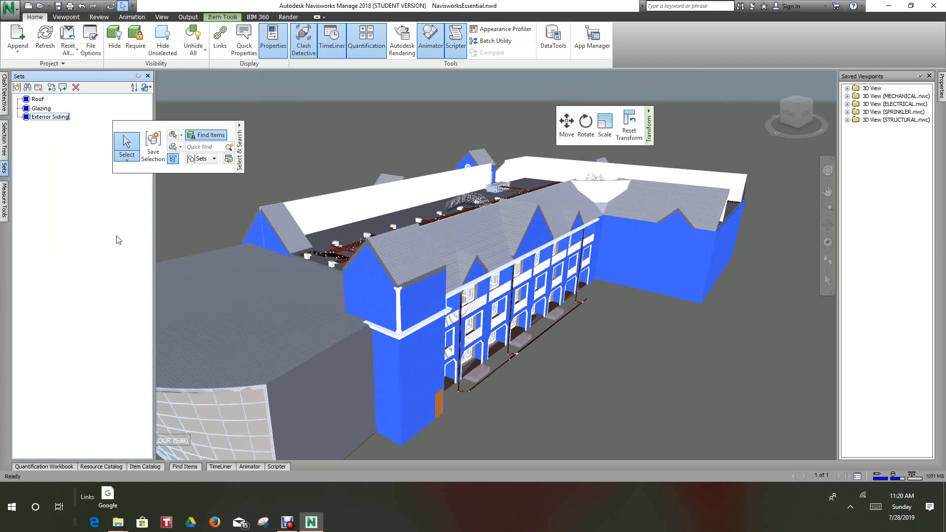
{"action": "mouse_move", "coordinate": [460, 350]}
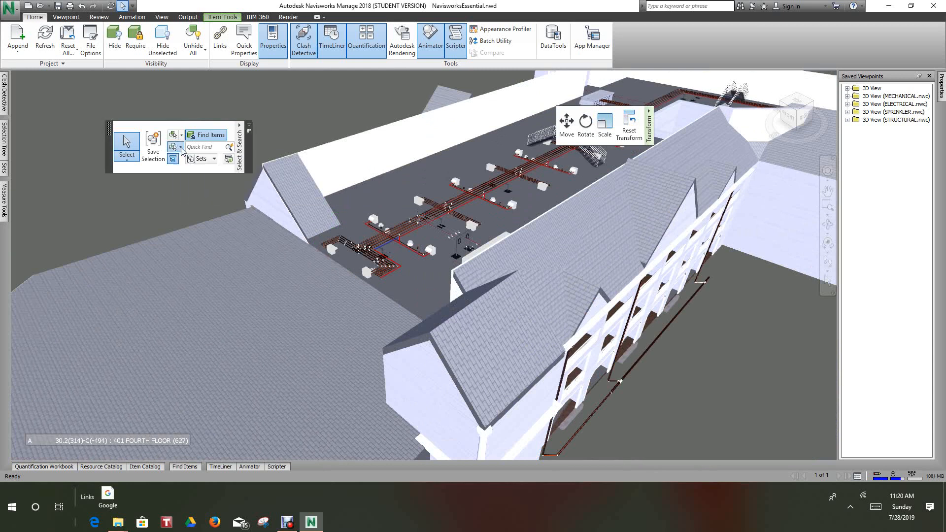
{"action": "mouse_move", "coordinate": [188, 189]}
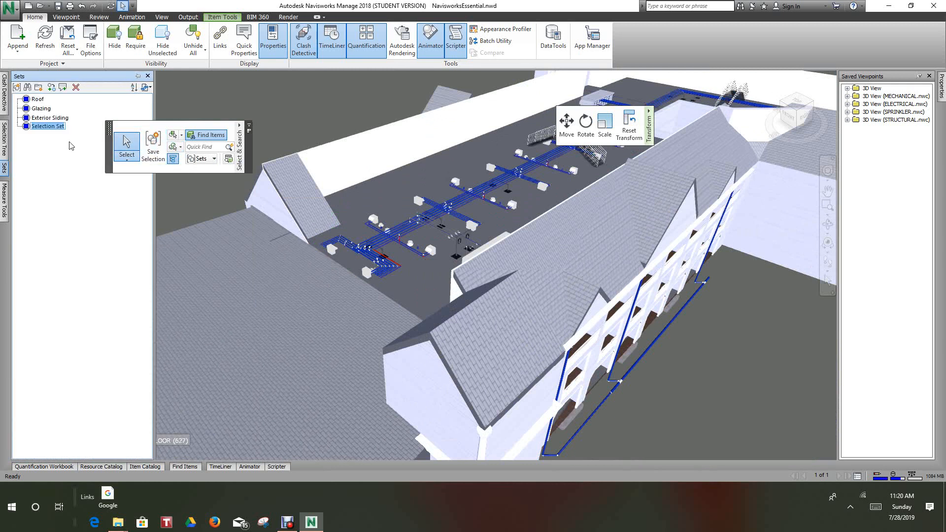
Step: Rename the newly saved rooftop piping set to Pipe
{"action": "right_click", "coordinate": [48, 127]}
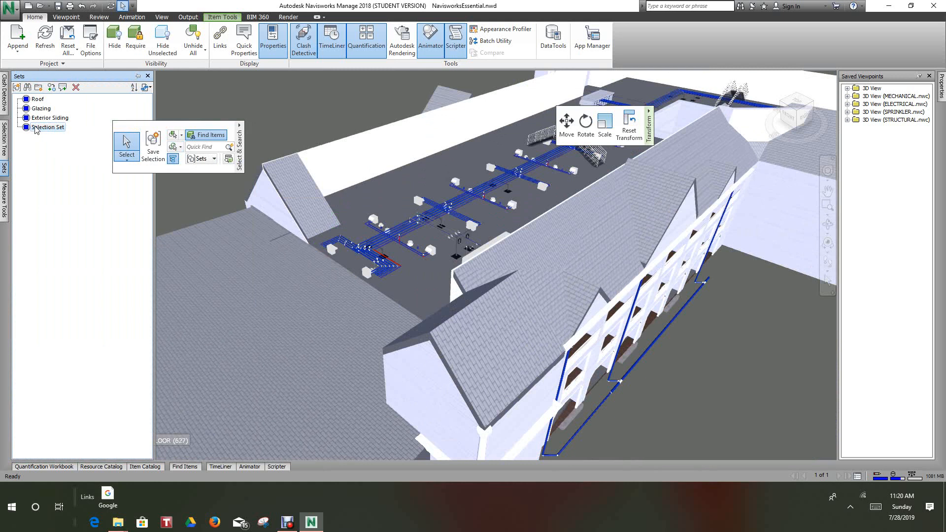
{"action": "left_click", "coordinate": [48, 127]}
{"action": "type", "text": "Pipe"}
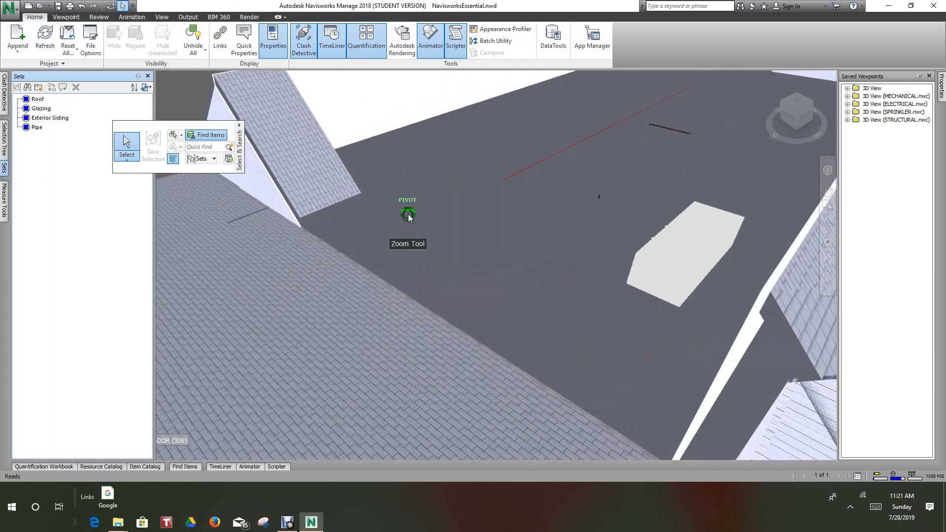
Step: Zoom out to the front tower and select the vertical corner downspout
{"action": "left_click_drag", "start_coordinate": [408, 217], "coordinate": [534, 231]}
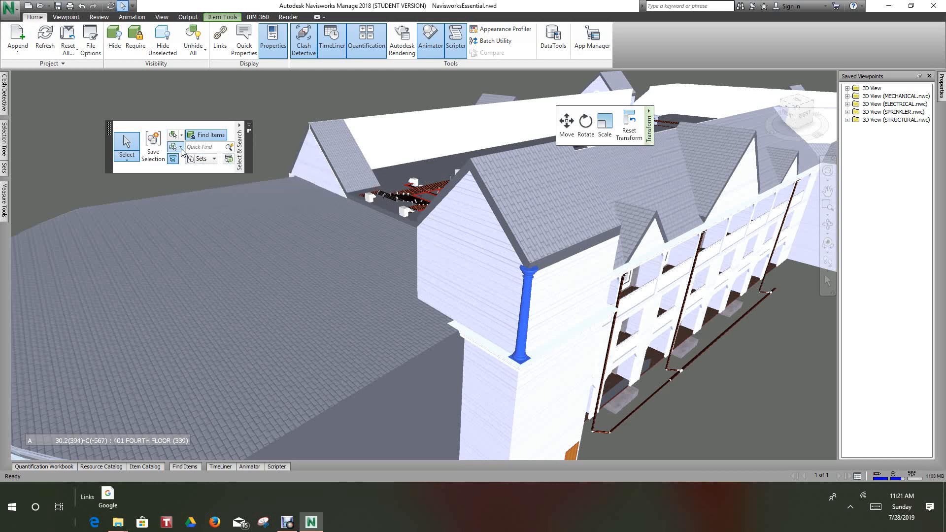
{"action": "left_click", "coordinate": [180, 146]}
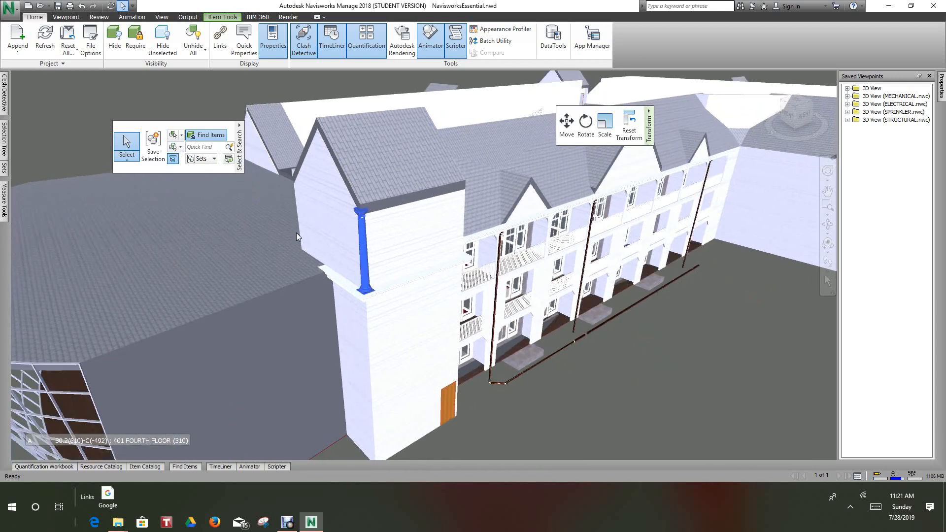
{"action": "mouse_move", "coordinate": [223, 147]}
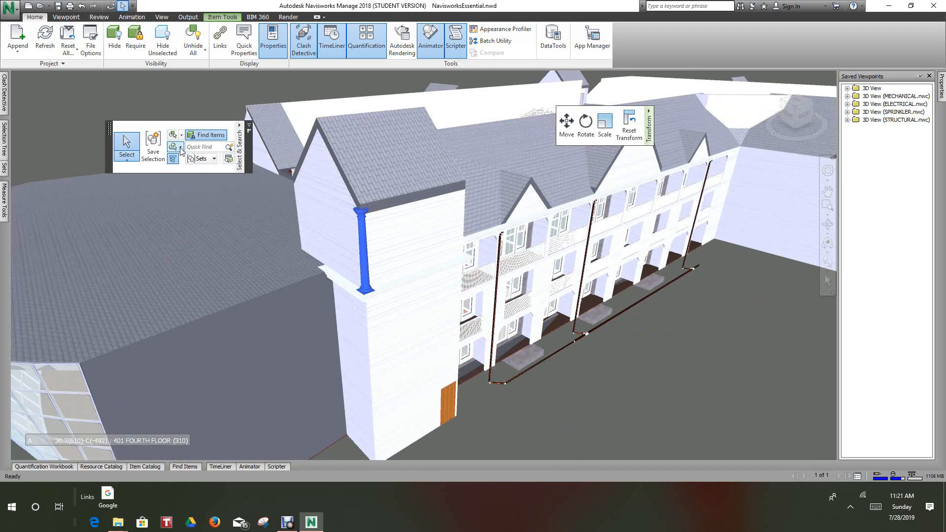
Step: Select items matching the gutter's material and pan to view the whole front gutter
{"action": "left_click", "coordinate": [180, 147]}
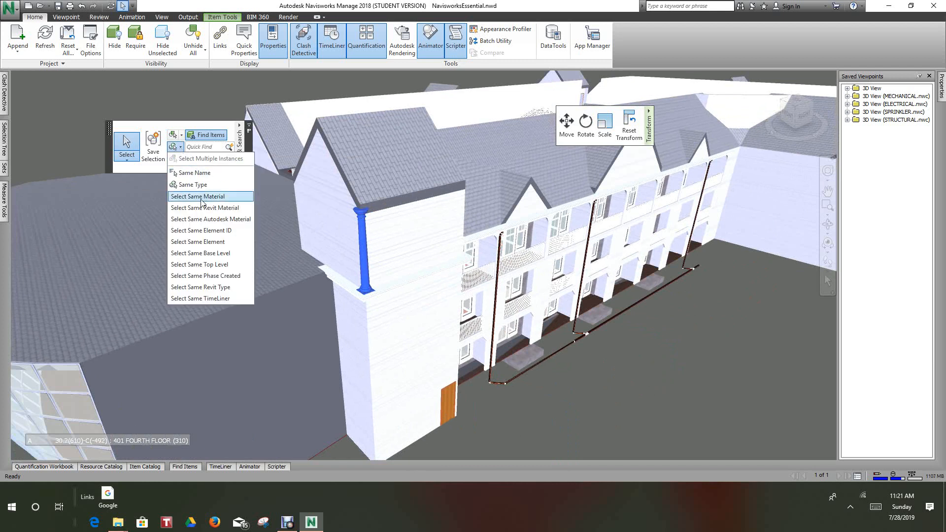
{"action": "mouse_move", "coordinate": [193, 185]}
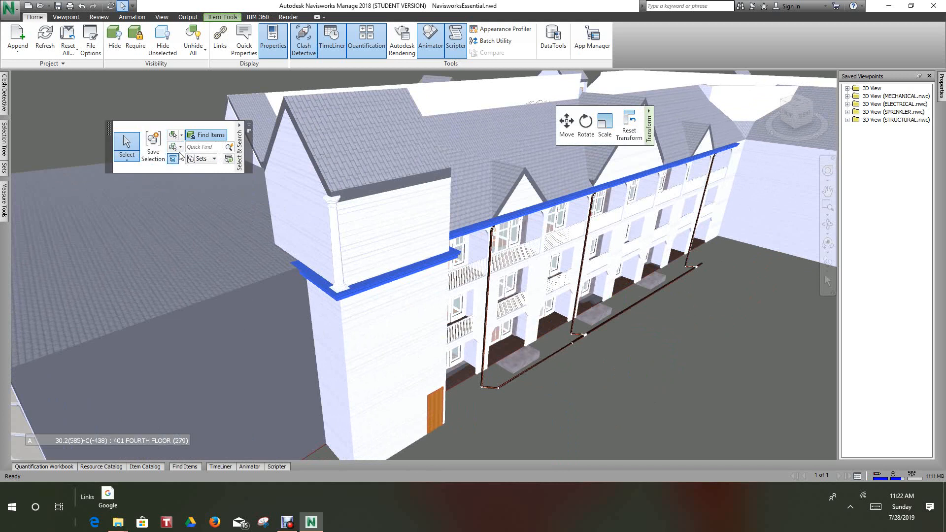
{"action": "left_click", "coordinate": [180, 146]}
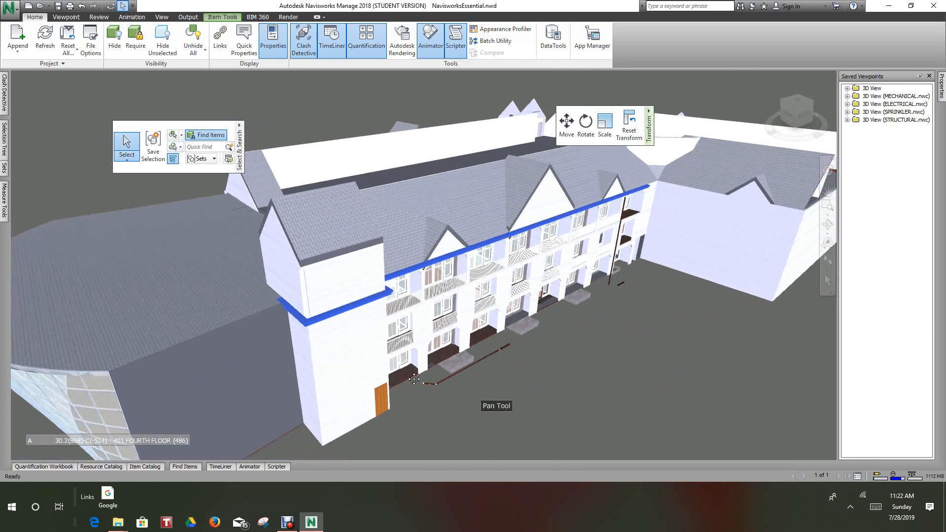
{"action": "left_click_drag", "start_coordinate": [413, 379], "coordinate": [492, 357]}
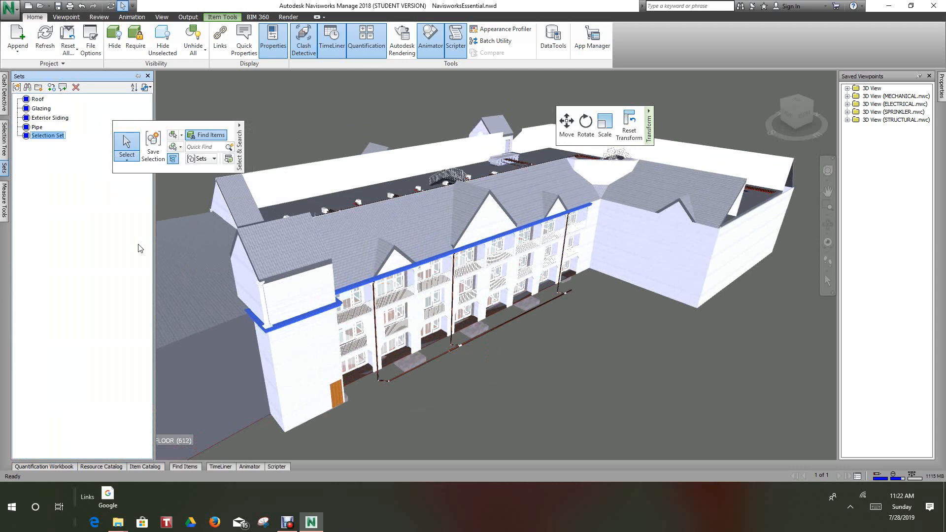
{"action": "mouse_move", "coordinate": [146, 264]}
{"action": "type", "text": "gutter"}
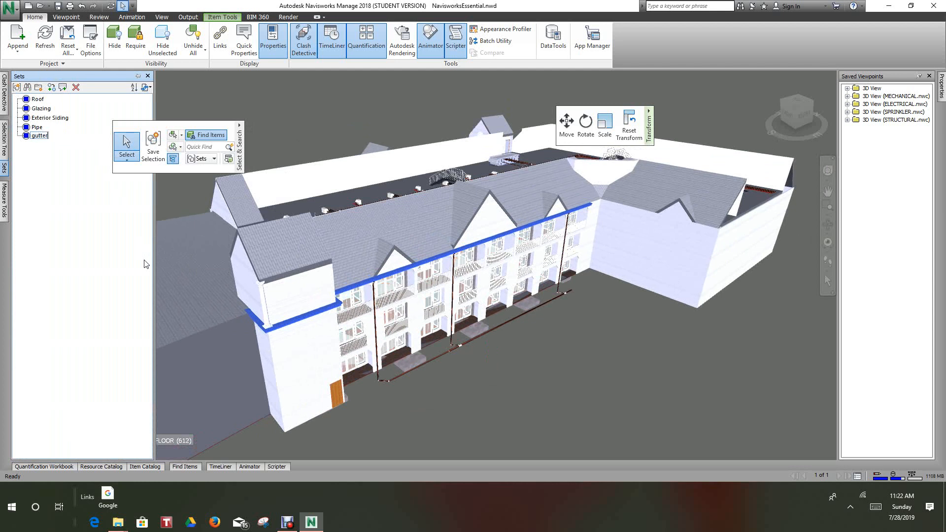
{"action": "mouse_move", "coordinate": [203, 344]}
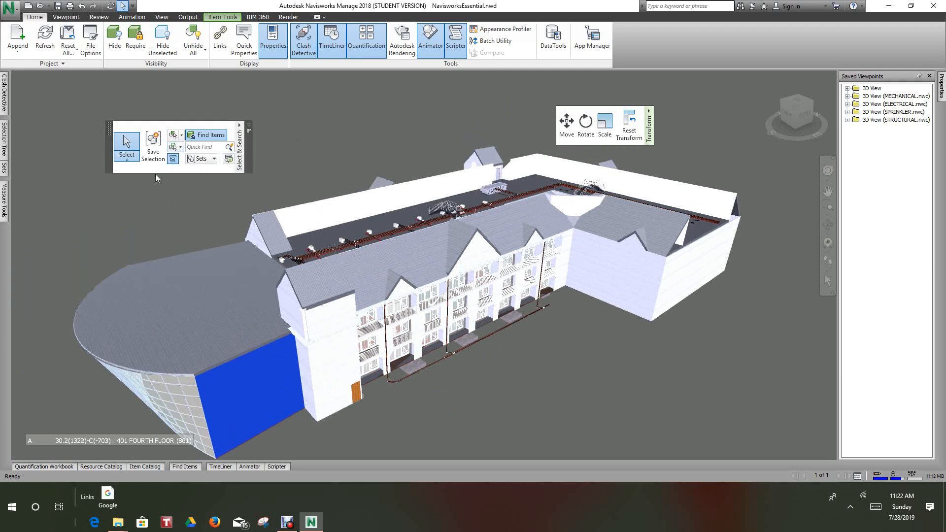
{"action": "mouse_move", "coordinate": [173, 158]}
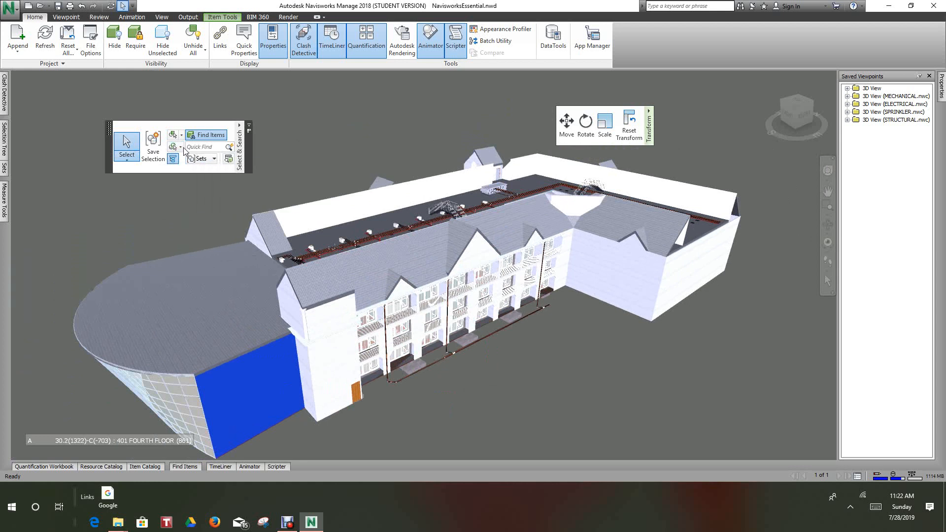
Step: Save the curved wing's blue wall panel as a set and rename it Exterior 2
{"action": "left_click", "coordinate": [174, 146]}
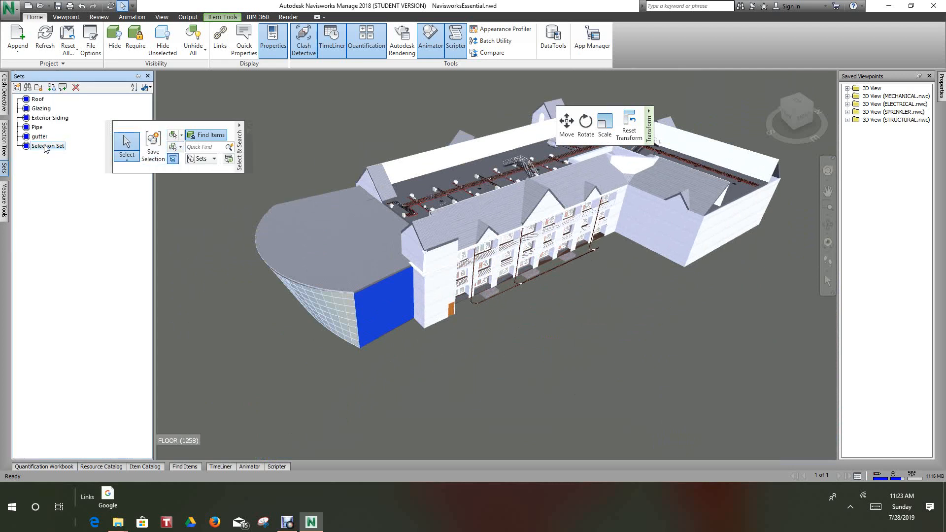
{"action": "right_click", "coordinate": [46, 146]}
{"action": "type", "text": "Exterior 2"}
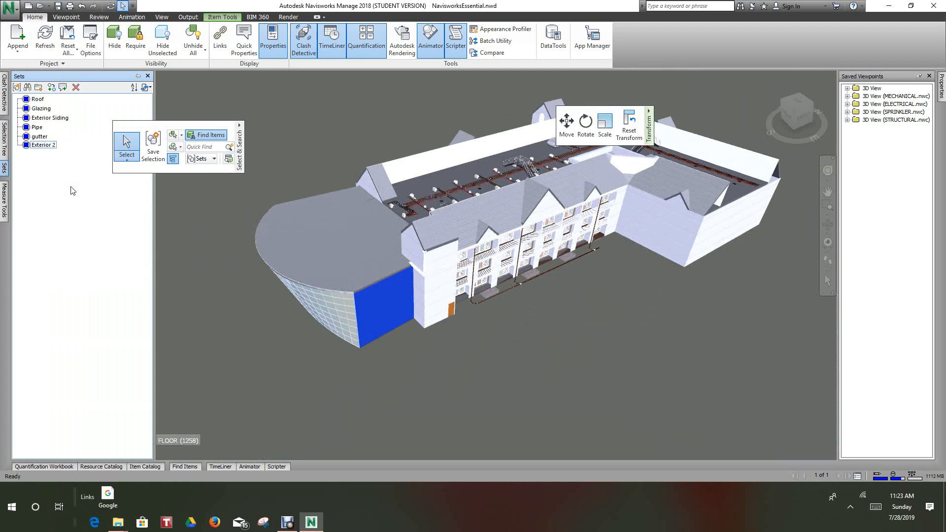
{"action": "mouse_move", "coordinate": [184, 277]}
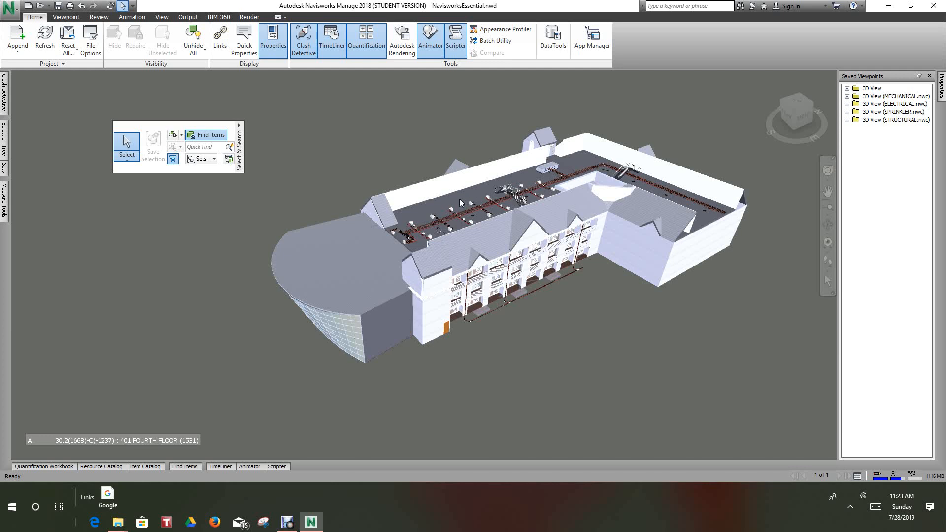
Step: Select the fourth-floor flat roof deck, save and name its set, then pan the building
{"action": "left_click", "coordinate": [460, 203]}
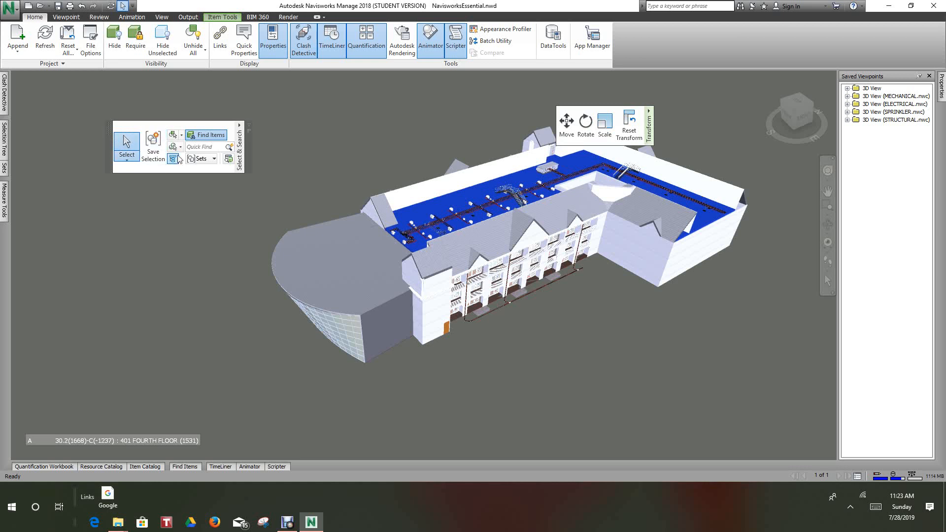
{"action": "left_click", "coordinate": [174, 147]}
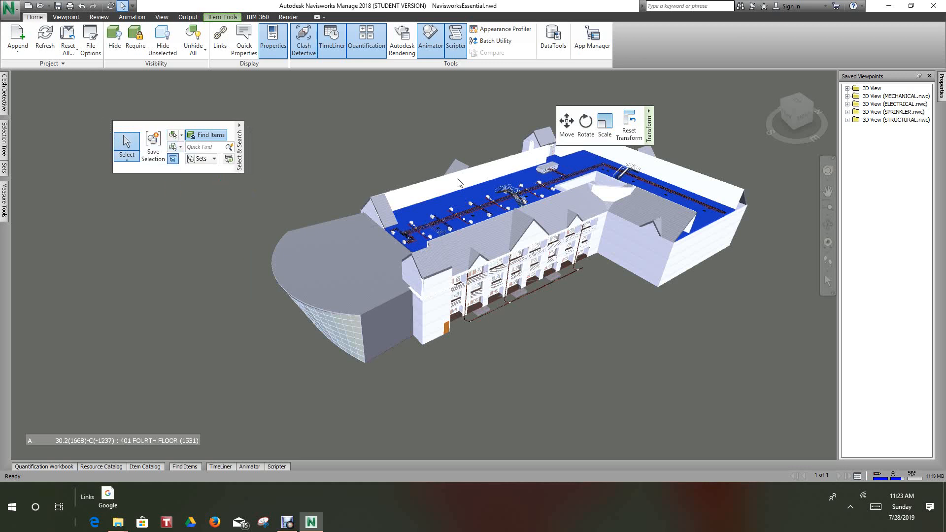
{"action": "mouse_move", "coordinate": [322, 186]}
{"action": "type", "text": "mech"}
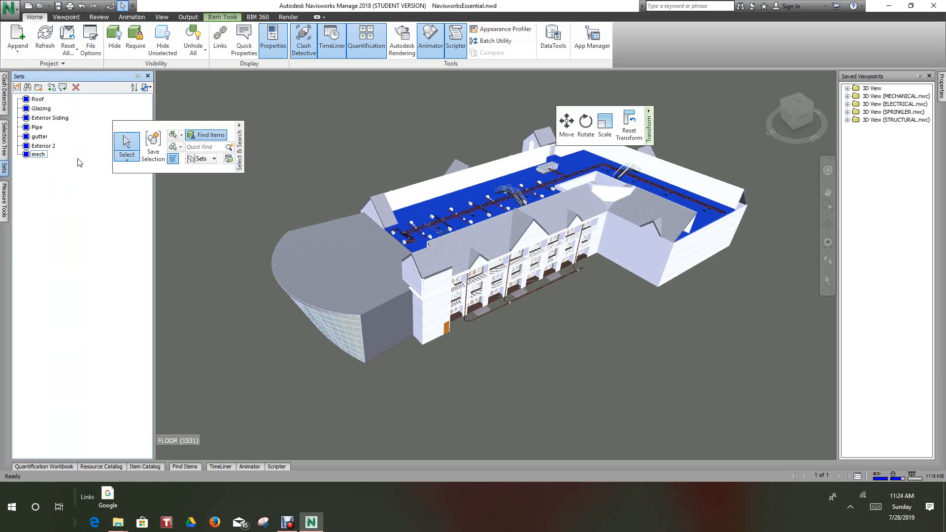
{"action": "type", "text": "roof"}
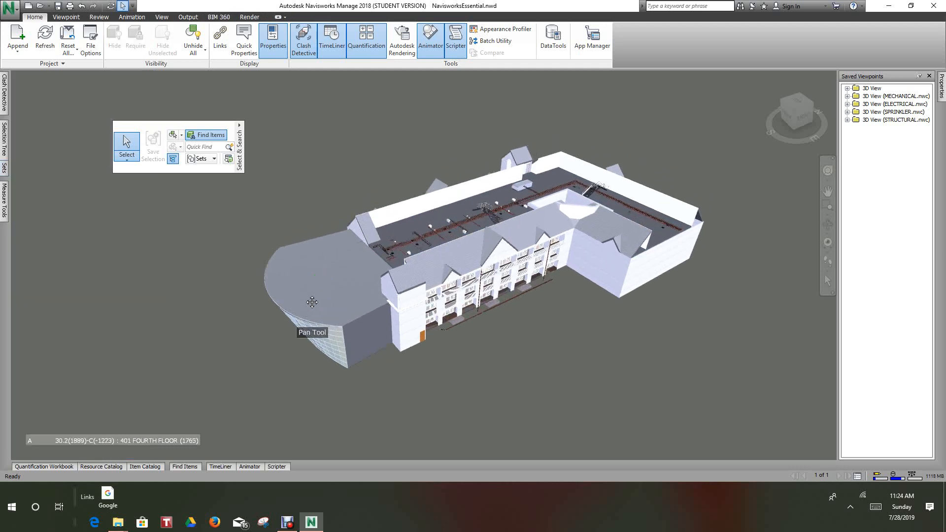
{"action": "left_click_drag", "start_coordinate": [311, 301], "coordinate": [204, 237]}
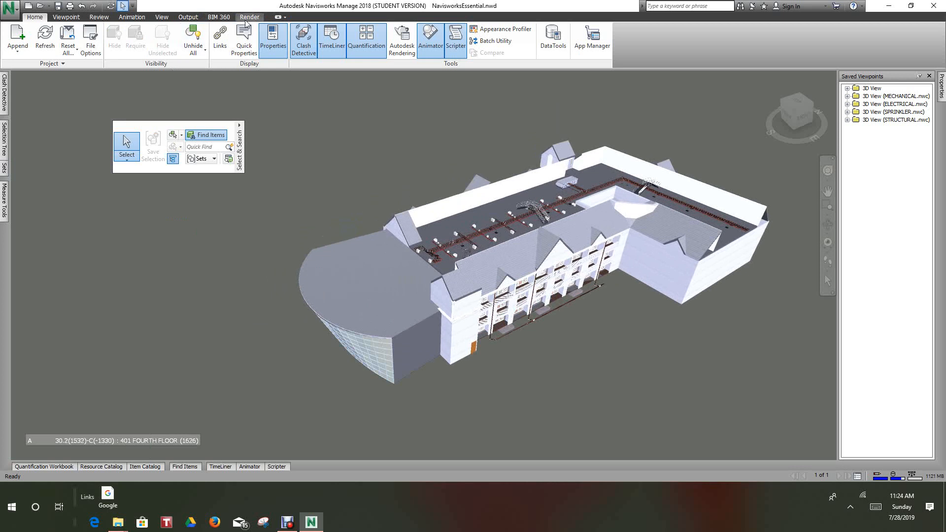
Step: On the Render tab, open and close the Resource Catalog, then launch Autodesk Rendering
{"action": "left_click", "coordinate": [249, 17]}
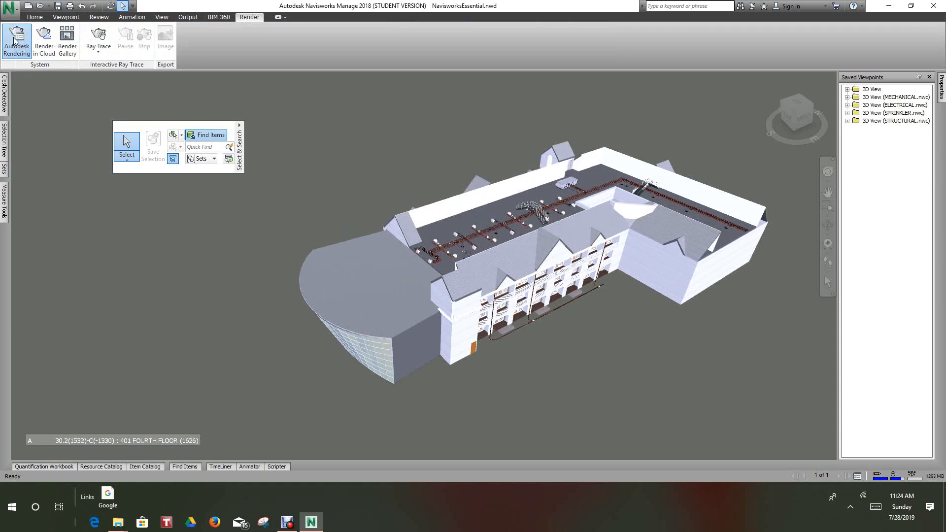
{"action": "mouse_move", "coordinate": [20, 38]}
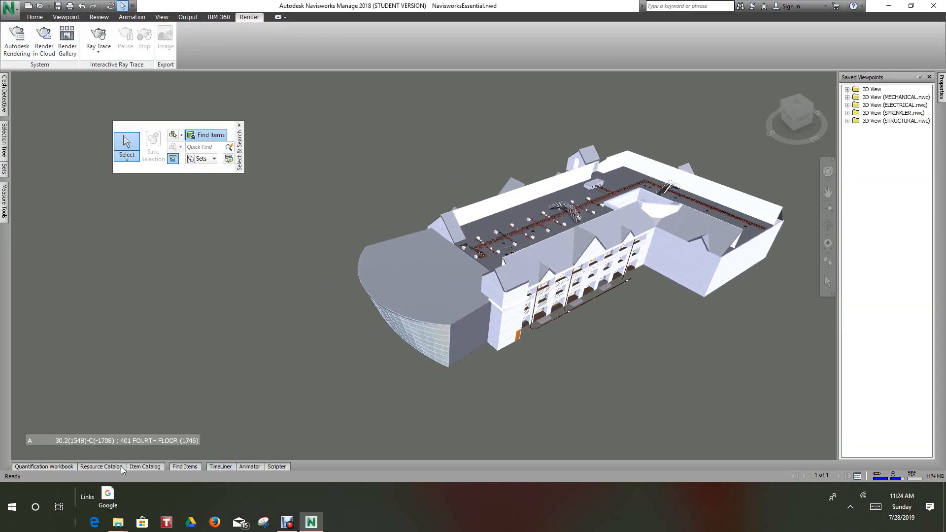
{"action": "left_click", "coordinate": [100, 466]}
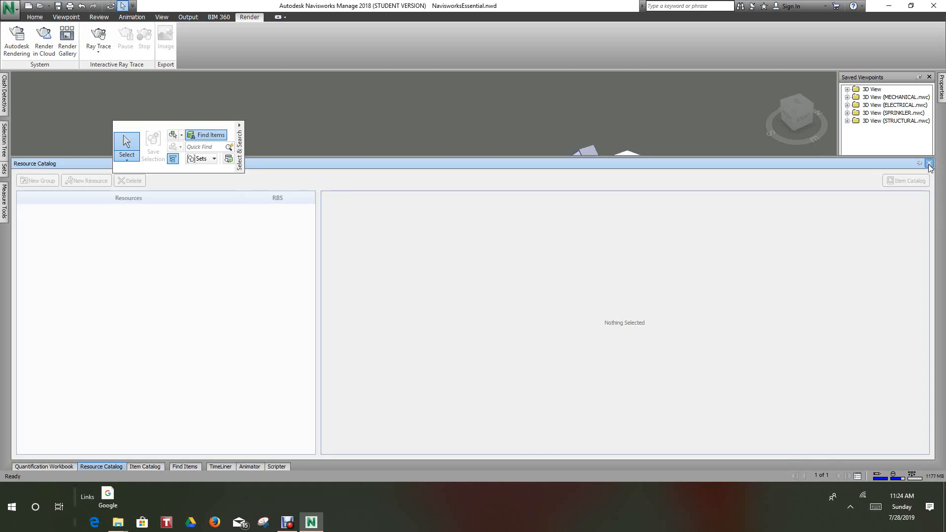
{"action": "left_click", "coordinate": [932, 167]}
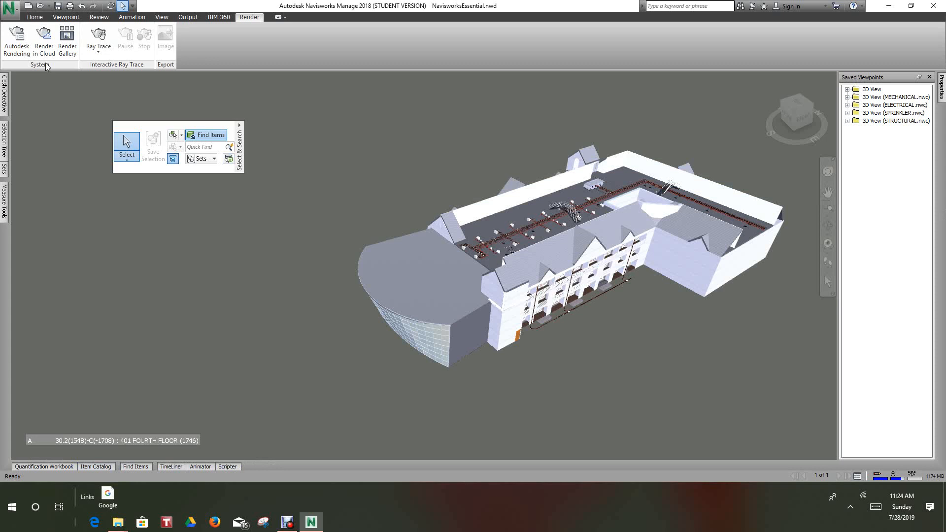
{"action": "mouse_move", "coordinate": [28, 108]}
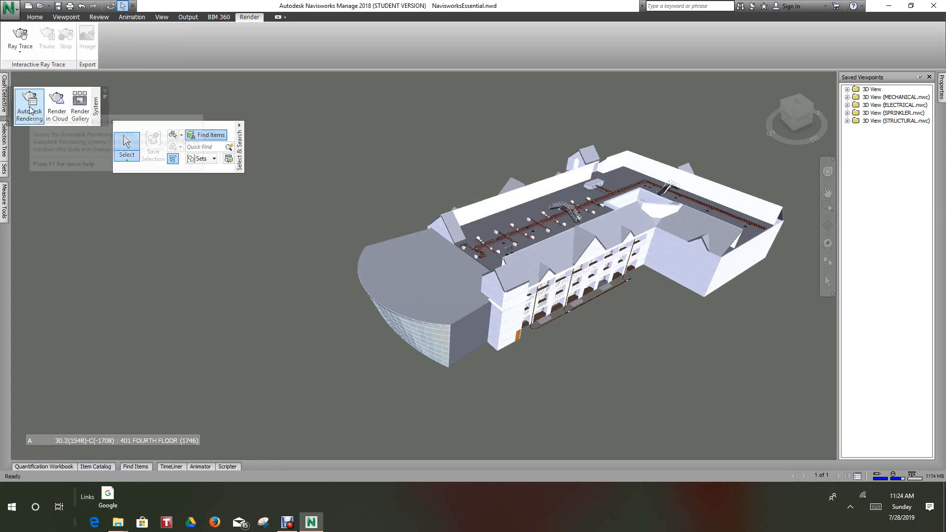
{"action": "left_click", "coordinate": [28, 103]}
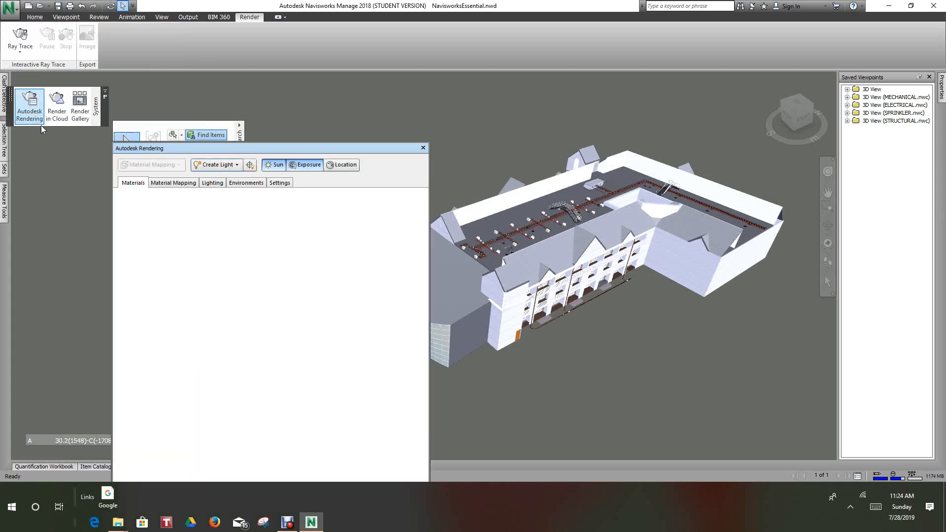
{"action": "mouse_move", "coordinate": [213, 302]}
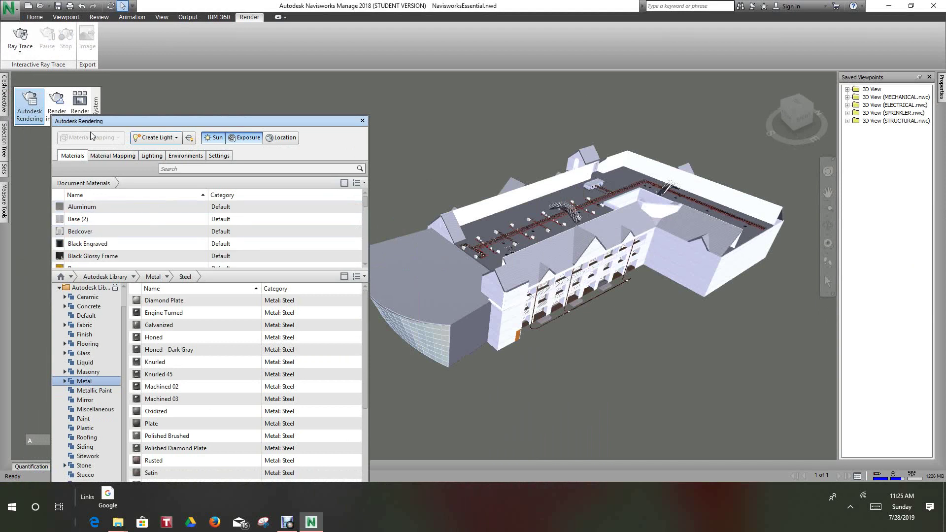
Step: Select the Roof set and open the library's Roofing materials
{"action": "left_click", "coordinate": [82, 206]}
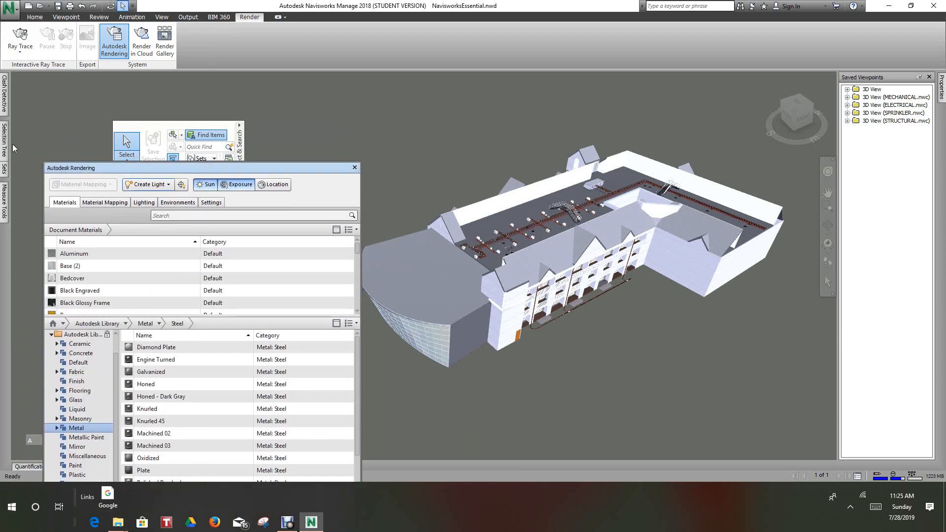
{"action": "left_click", "coordinate": [5, 177]}
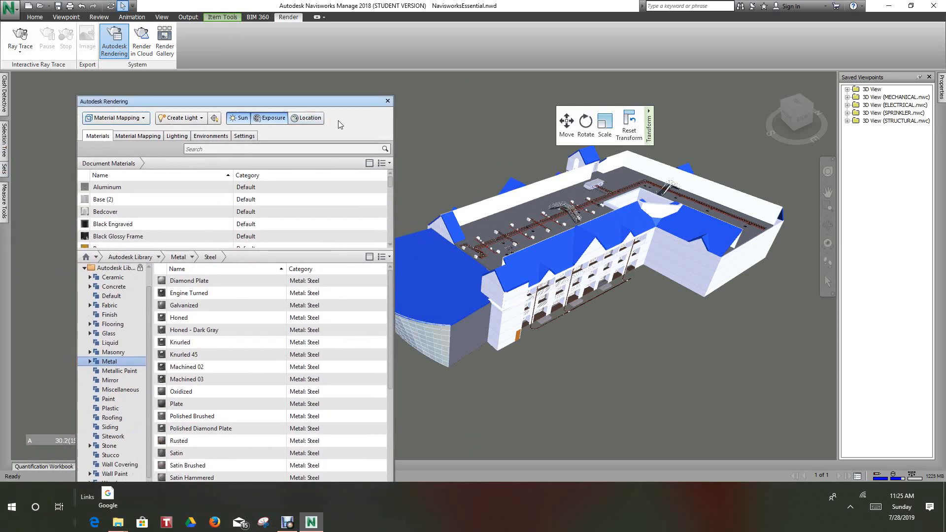
{"action": "scroll", "scroll_direction": "down", "scroll_amount": 3}
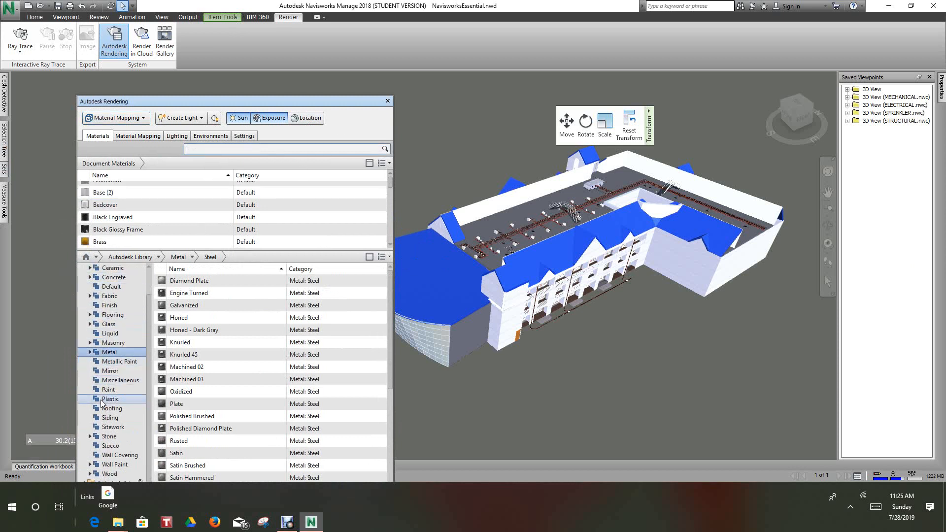
{"action": "left_click", "coordinate": [113, 409]}
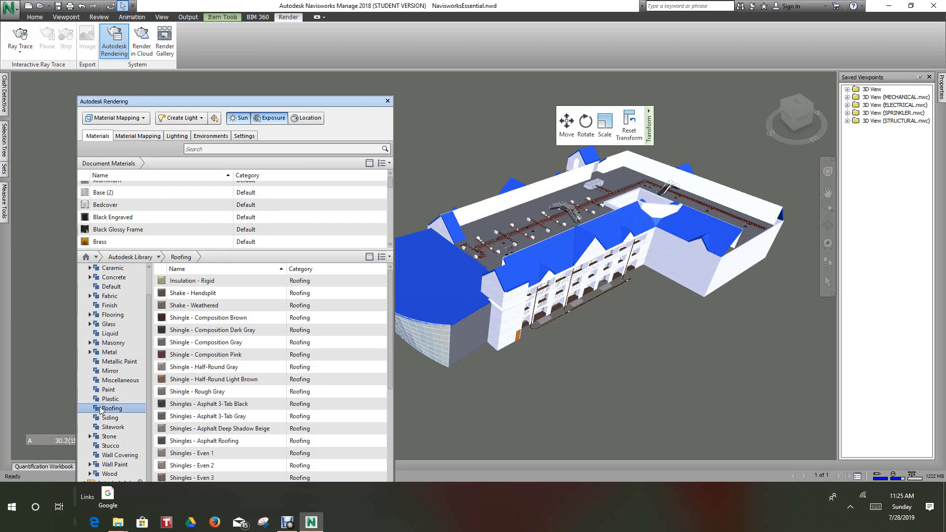
Step: Compare shake and composition shingle options, then apply Shingle - Half-Round Light Brown
{"action": "left_click", "coordinate": [194, 305]}
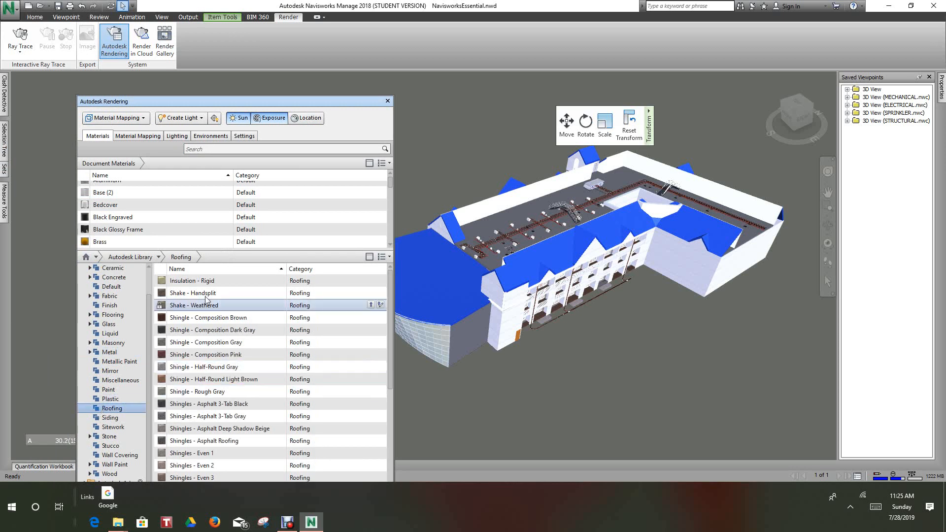
{"action": "left_click", "coordinate": [205, 342]}
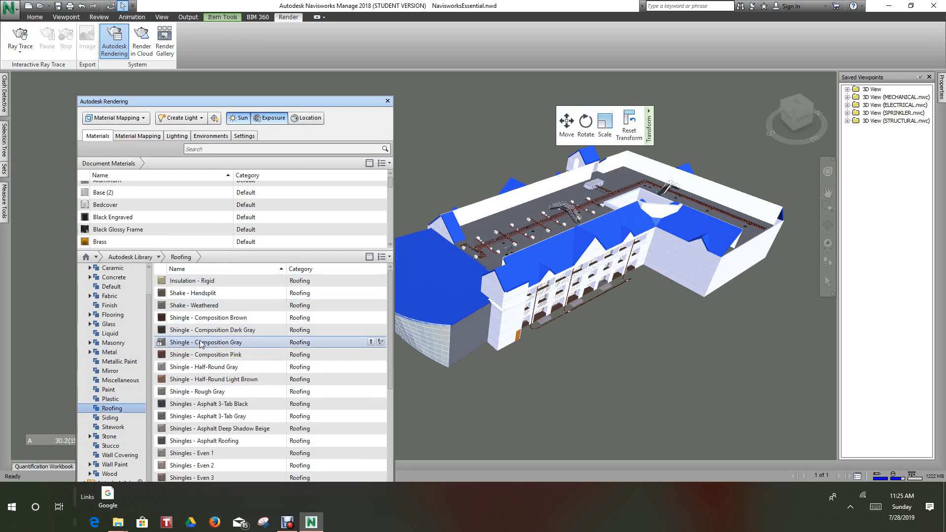
{"action": "left_click", "coordinate": [208, 318]}
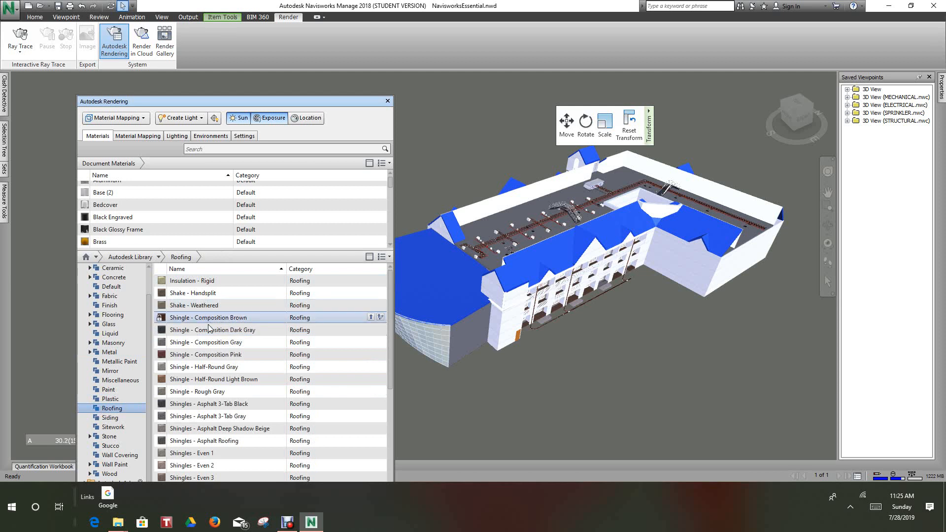
{"action": "left_click", "coordinate": [206, 354]}
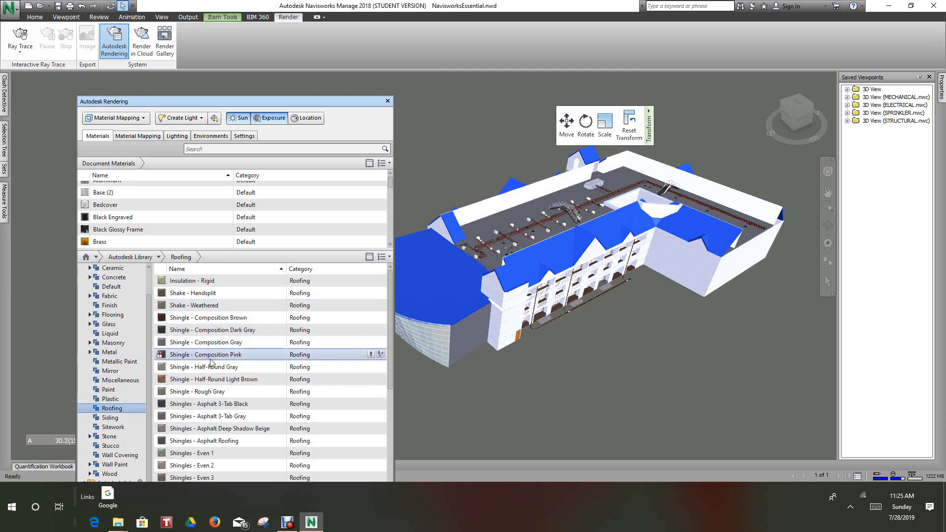
{"action": "left_click", "coordinate": [205, 342]}
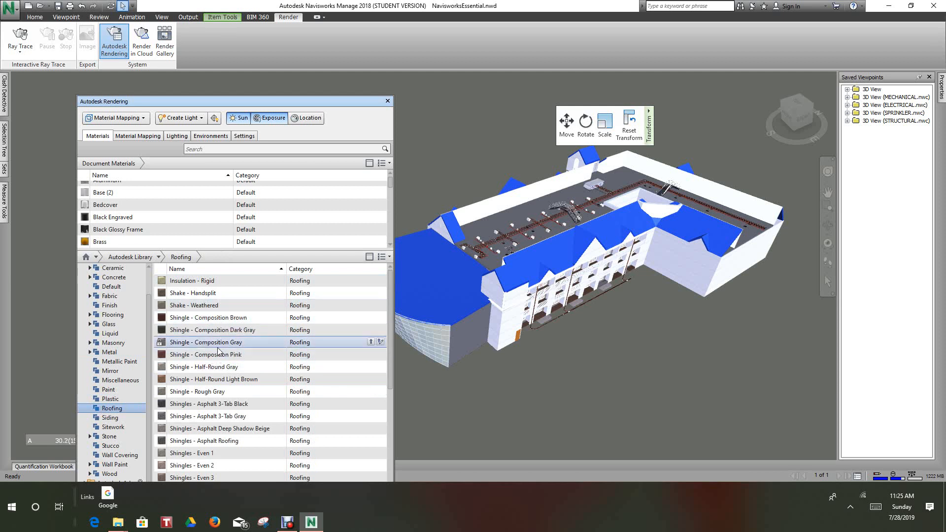
{"action": "mouse_move", "coordinate": [219, 347]}
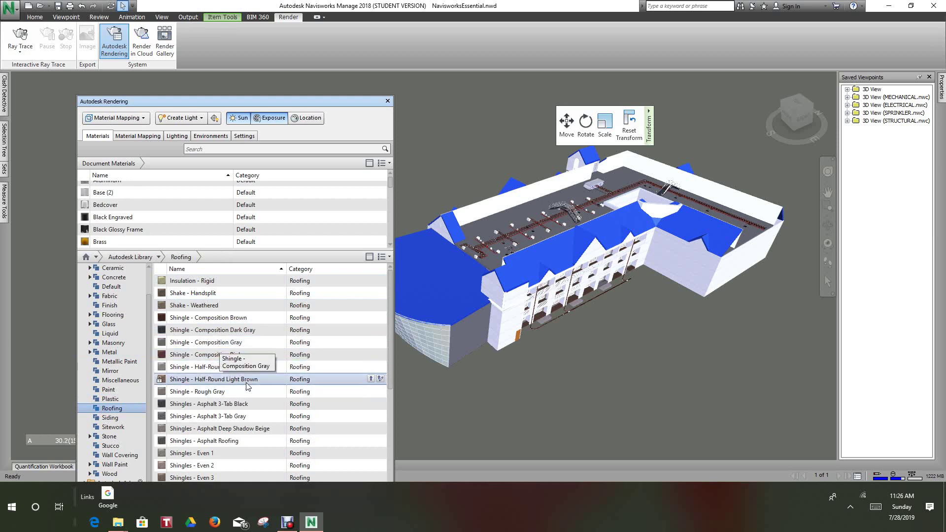
{"action": "mouse_move", "coordinate": [330, 380]}
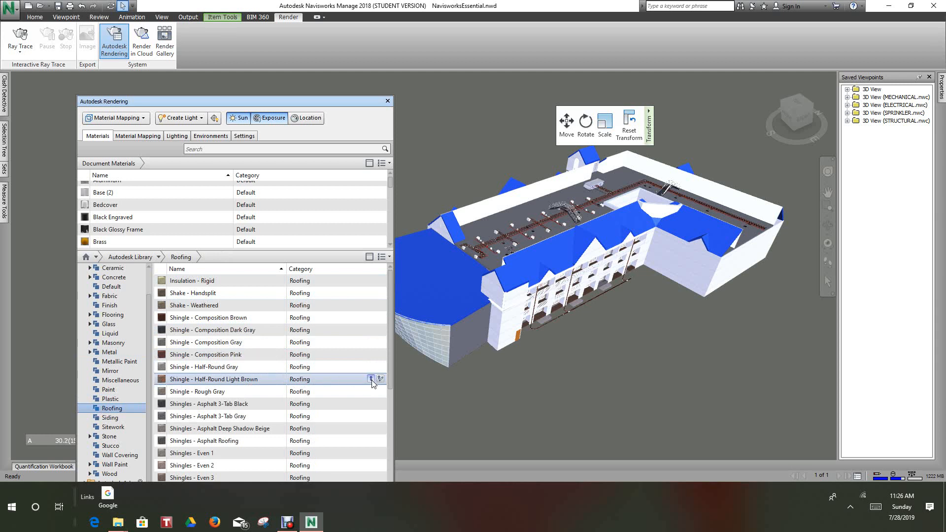
{"action": "mouse_move", "coordinate": [356, 382]}
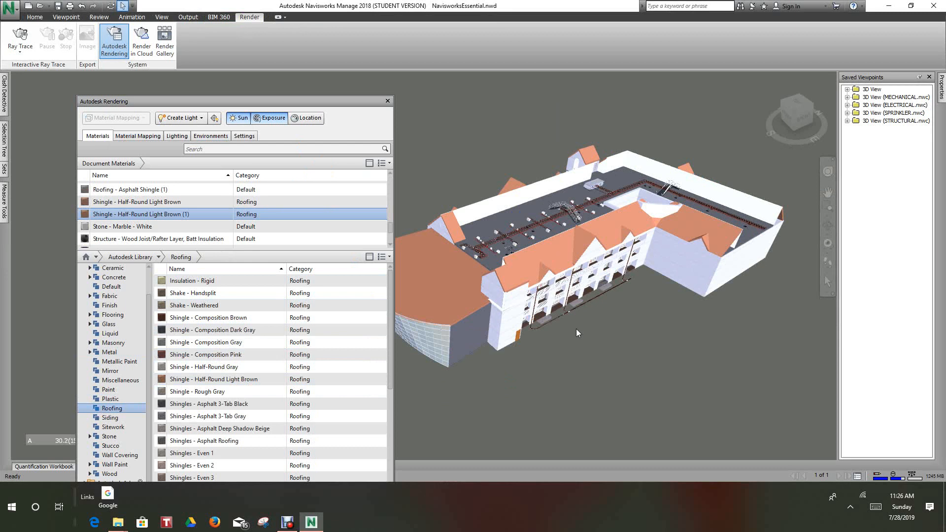
{"action": "left_click", "coordinate": [4, 174]}
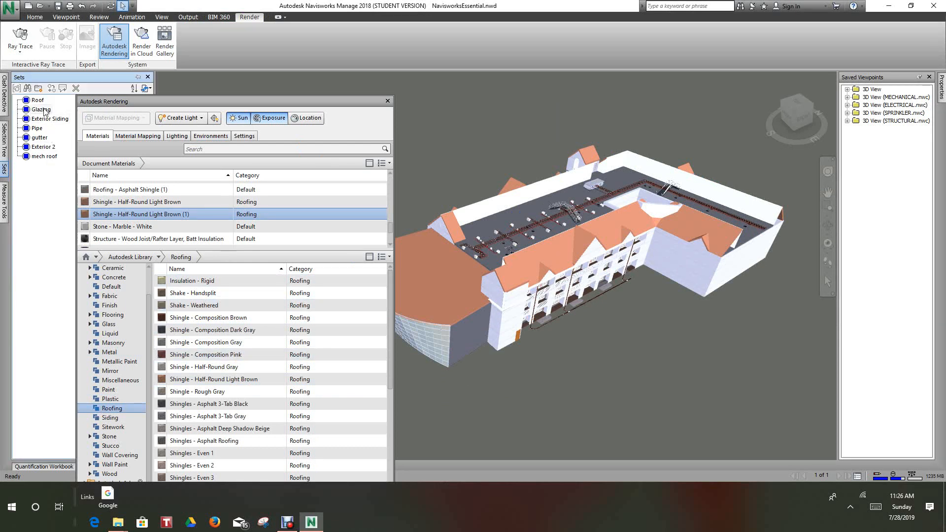
Step: Select the Glazing set and expand Glass > Glazing in the library
{"action": "left_click", "coordinate": [36, 109]}
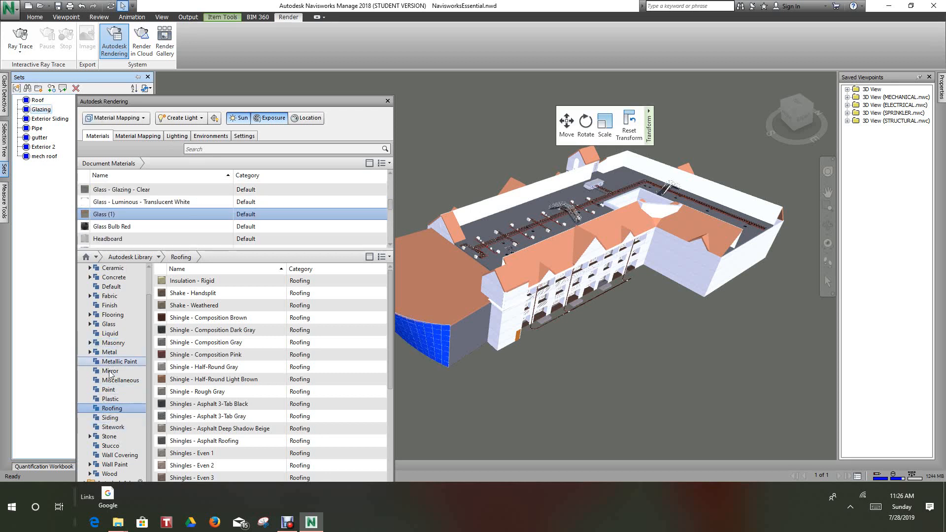
{"action": "left_click", "coordinate": [90, 324]}
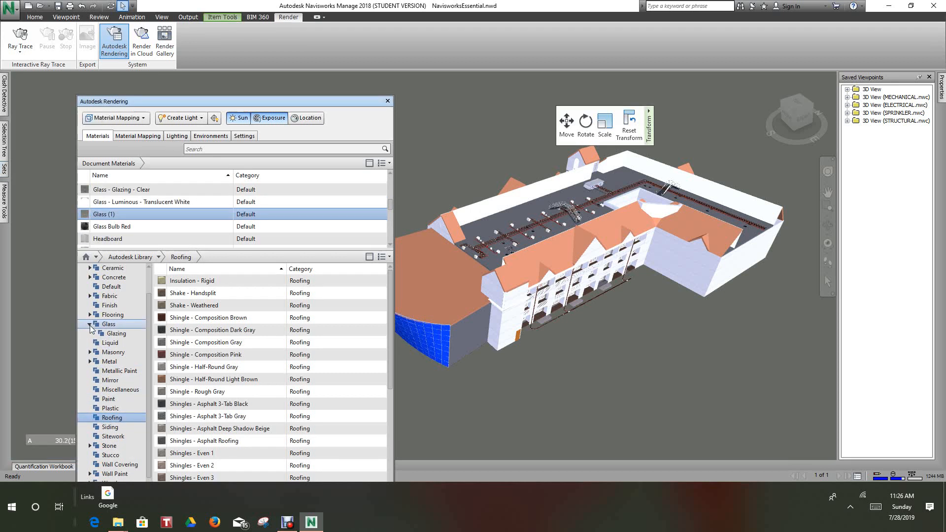
{"action": "left_click", "coordinate": [117, 333]}
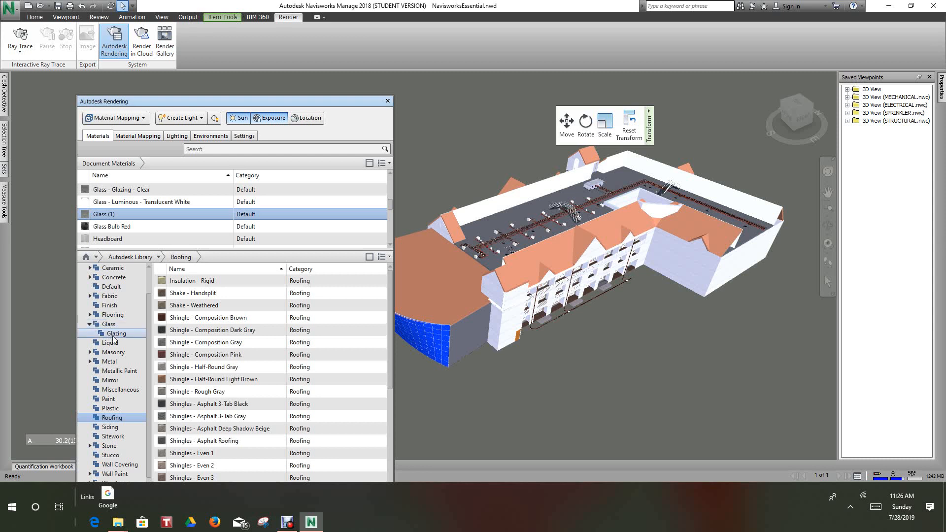
{"action": "left_click", "coordinate": [116, 333]}
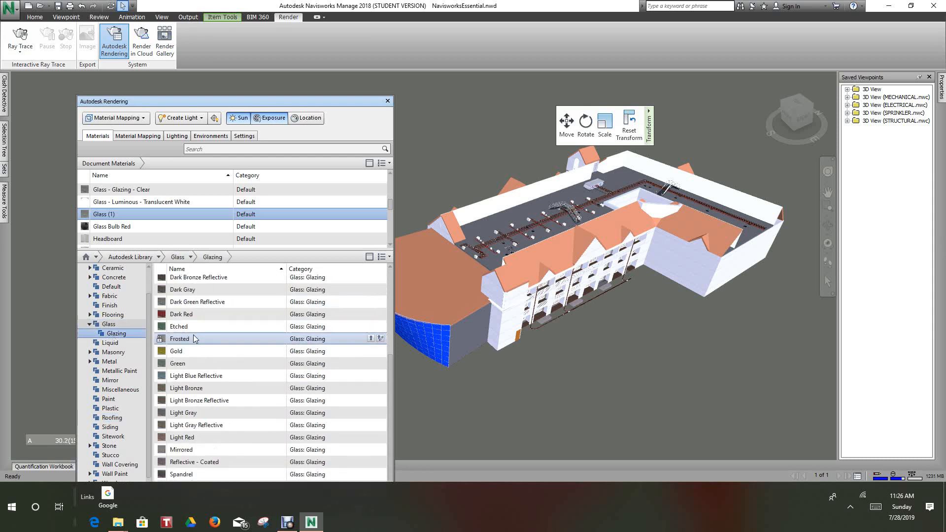
Step: Compare Frosted and Blue glazing, then assign Gold glazing to the glass wall
{"action": "left_click", "coordinate": [183, 412]}
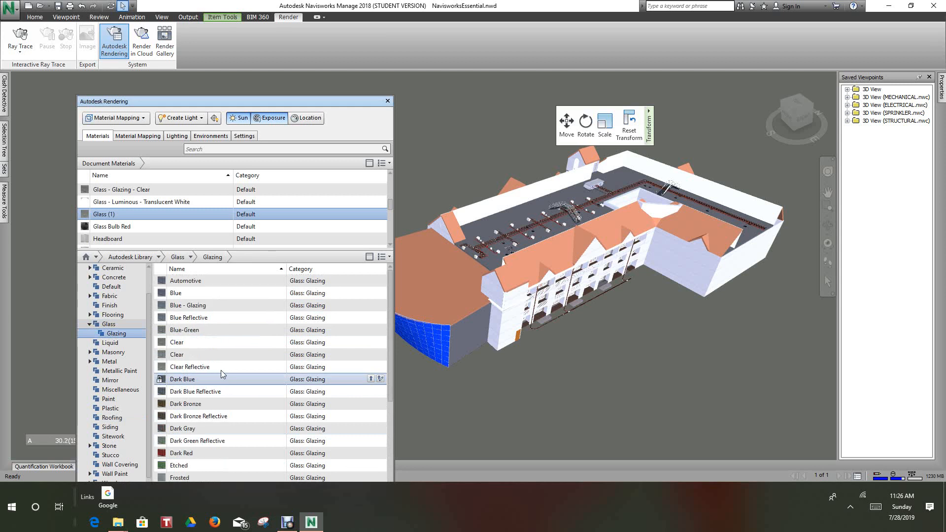
{"action": "left_click", "coordinate": [191, 292]}
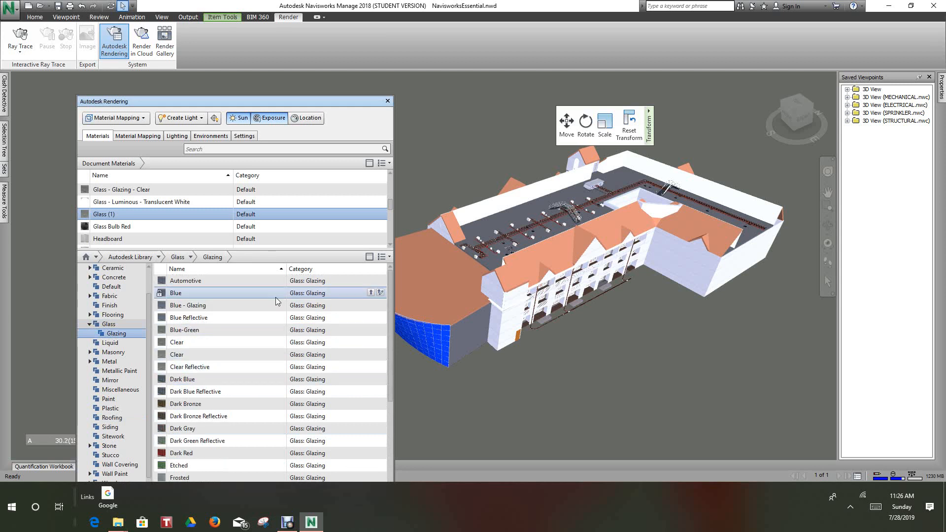
{"action": "left_click", "coordinate": [184, 329]}
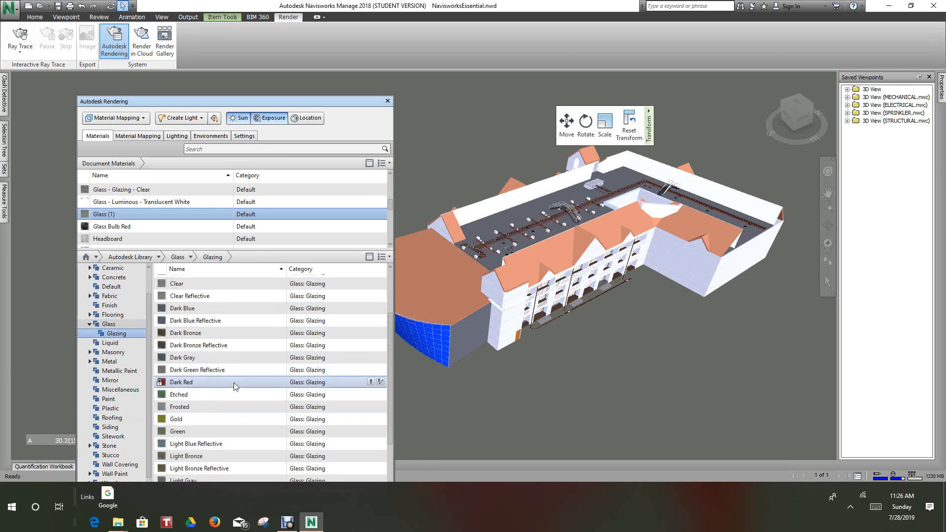
{"action": "scroll", "scroll_direction": "down", "scroll_amount": 3}
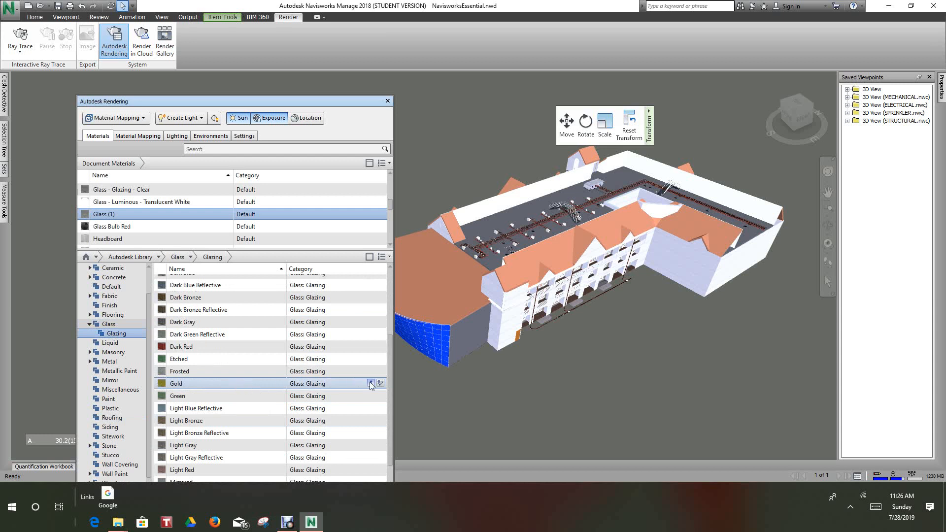
{"action": "left_click", "coordinate": [370, 383]}
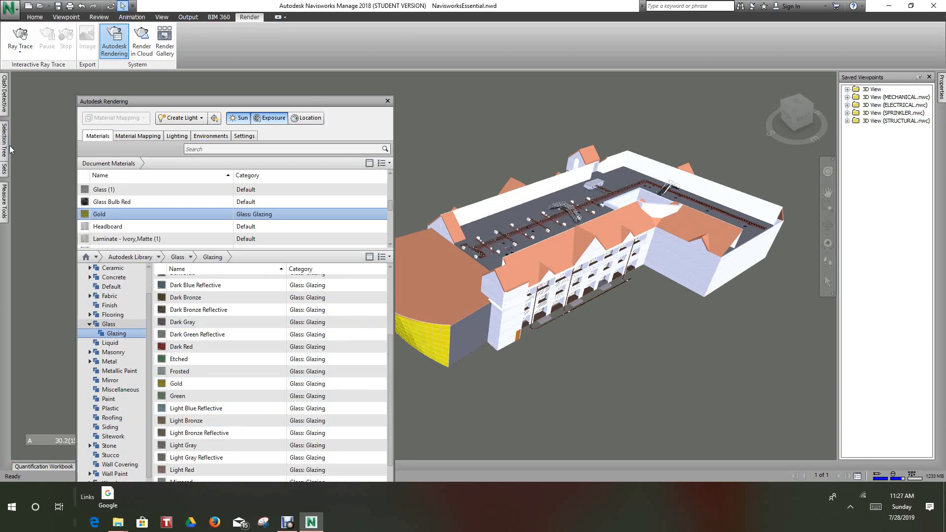
{"action": "left_click", "coordinate": [4, 176]}
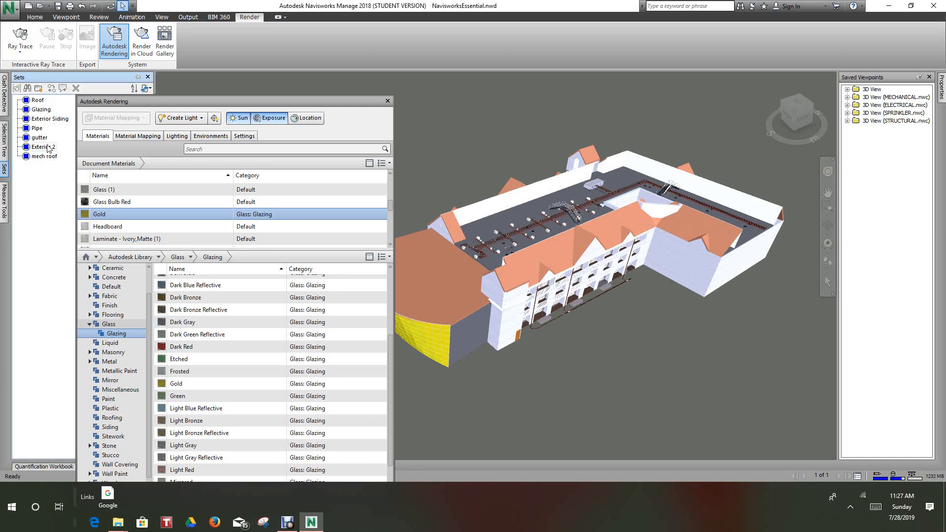
Step: Select the Exterior Siding set and browse the library's Siding materials
{"action": "left_click", "coordinate": [41, 118]}
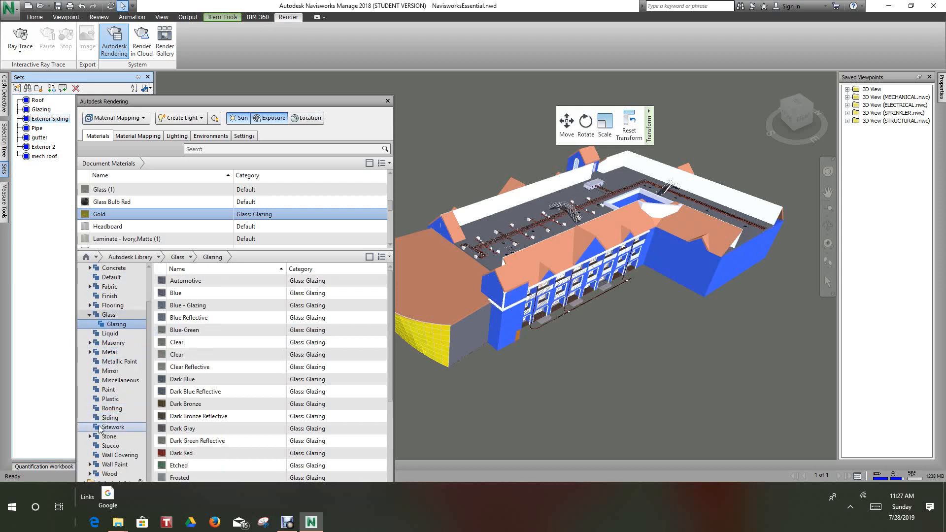
{"action": "left_click", "coordinate": [110, 417]}
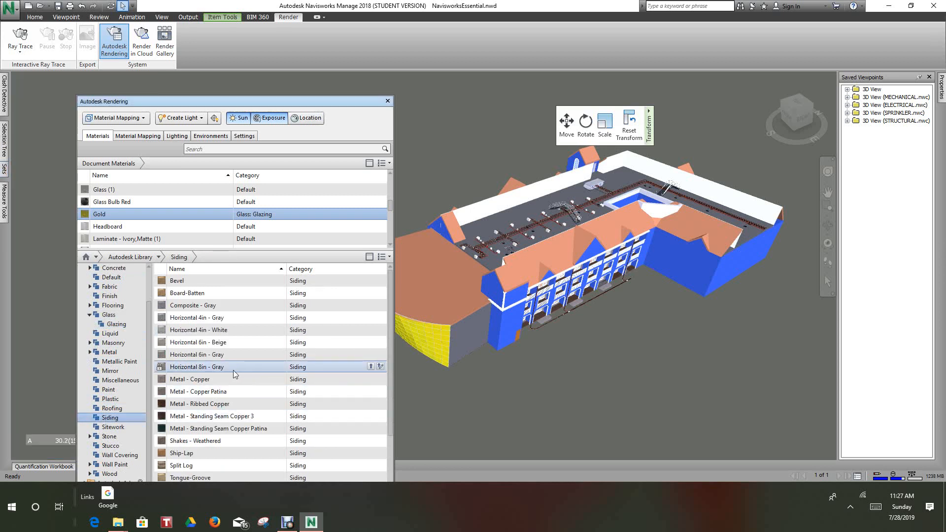
{"action": "scroll", "scroll_direction": "down", "scroll_amount": 3}
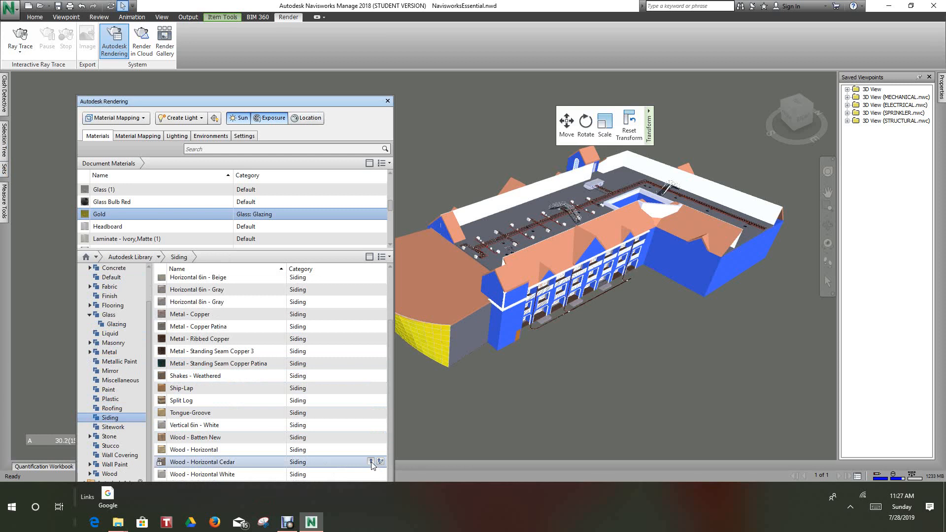
{"action": "mouse_move", "coordinate": [488, 419]}
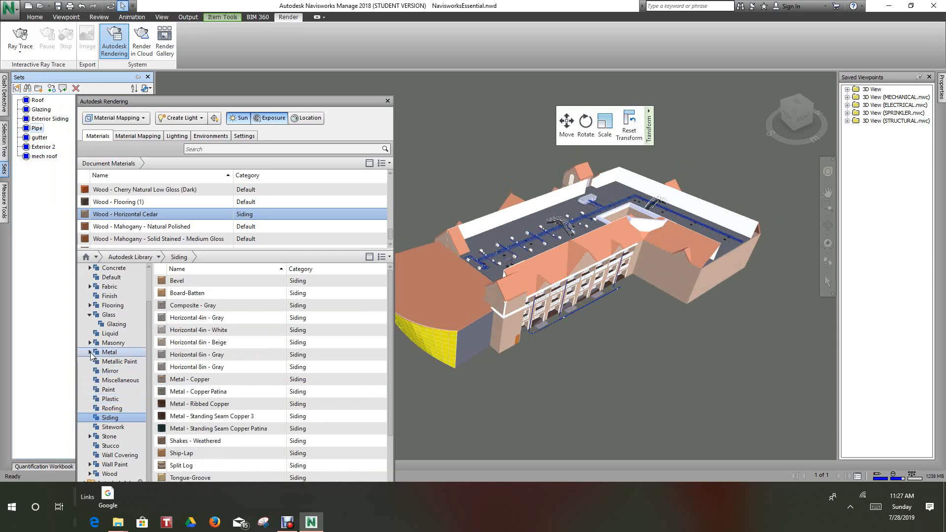
Step: Expand Metal > Fabricated and assign Steel Galvanized to the selected pipes
{"action": "left_click", "coordinate": [90, 352]}
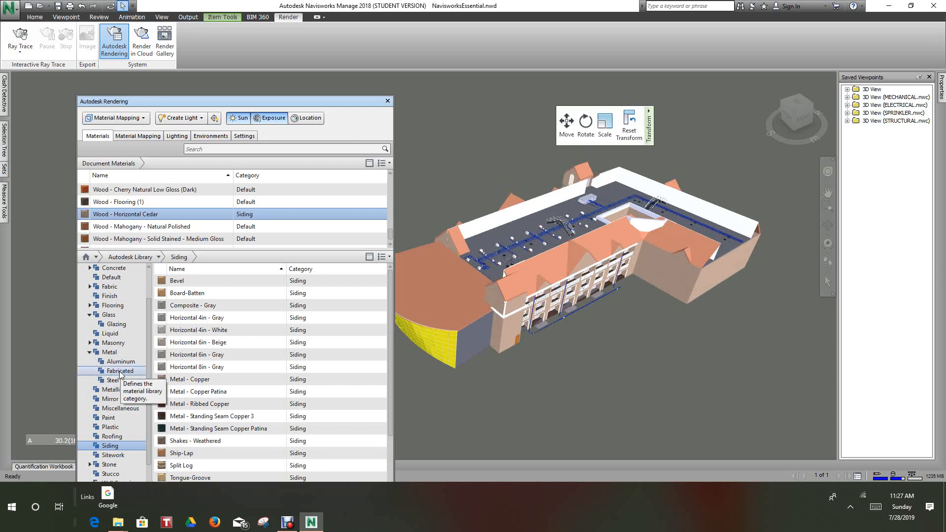
{"action": "left_click", "coordinate": [119, 370]}
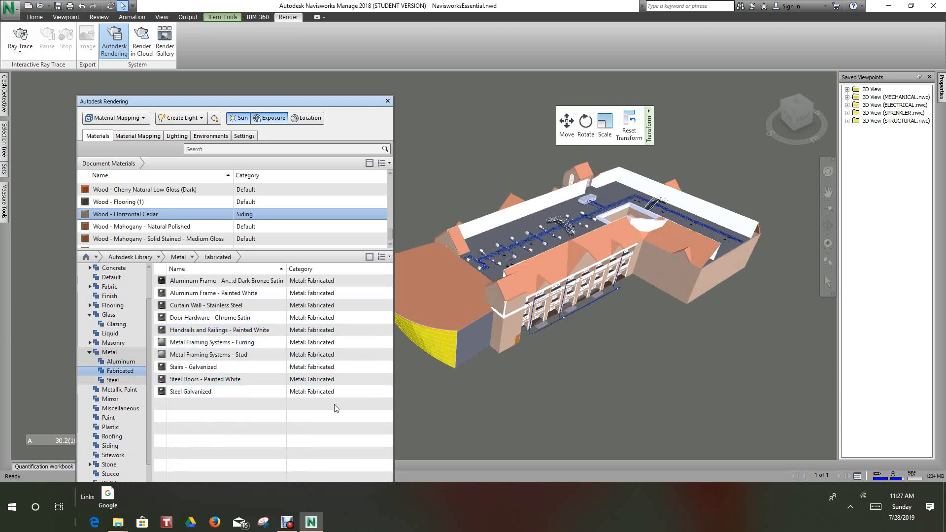
{"action": "left_click", "coordinate": [190, 391]}
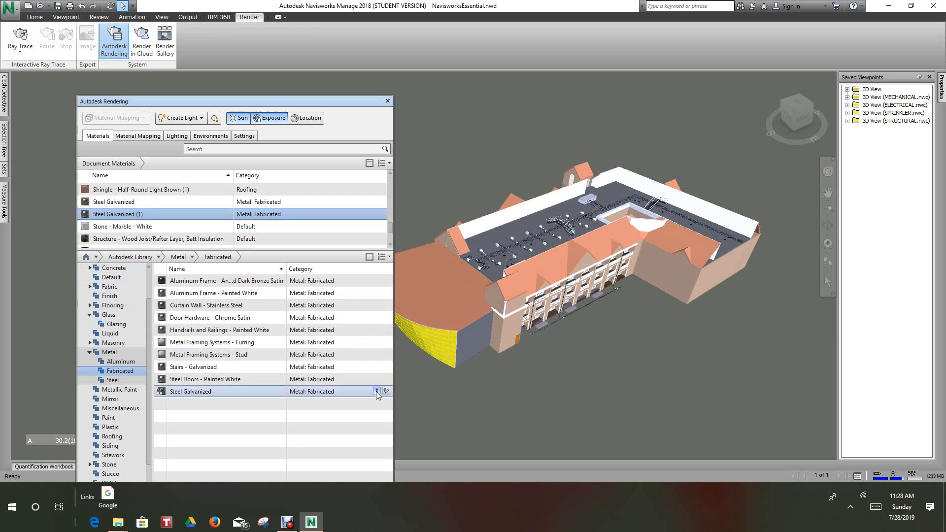
{"action": "mouse_move", "coordinate": [376, 392]}
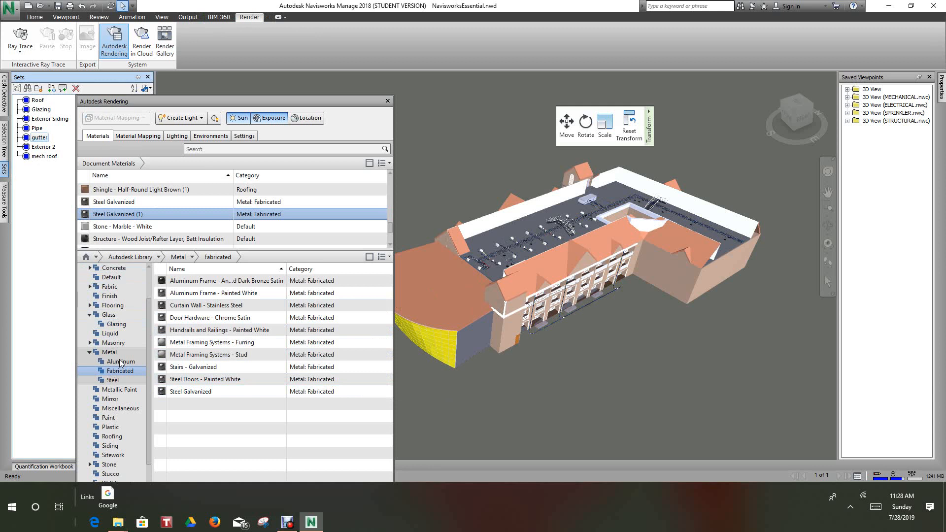
{"action": "mouse_move", "coordinate": [140, 362]}
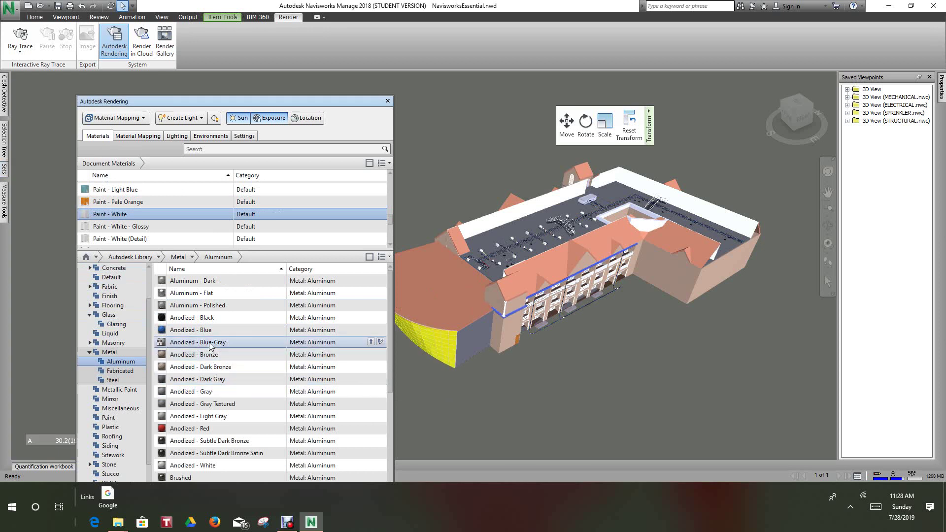
Step: Assign Brushed - Blue-Silver aluminum to the gutter and zoom in to inspect it
{"action": "scroll", "scroll_direction": "down", "scroll_amount": 3}
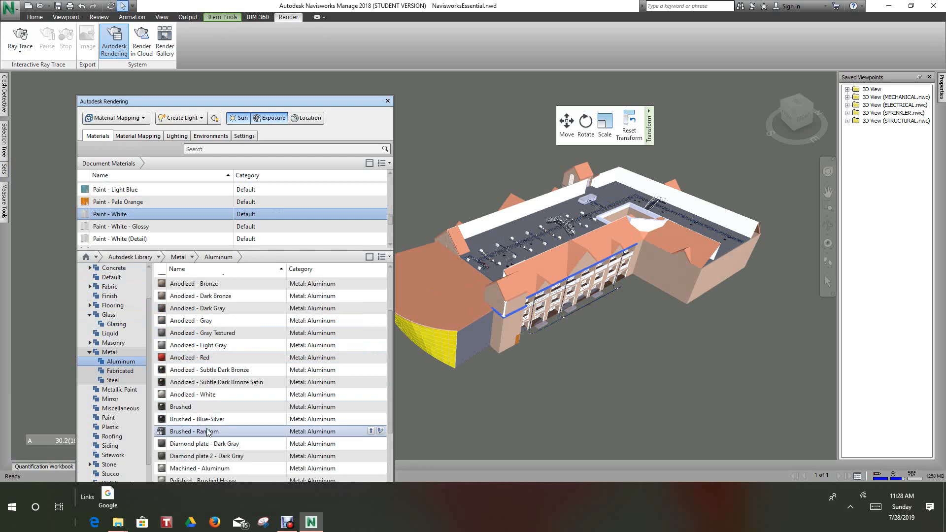
{"action": "left_click", "coordinate": [204, 443]}
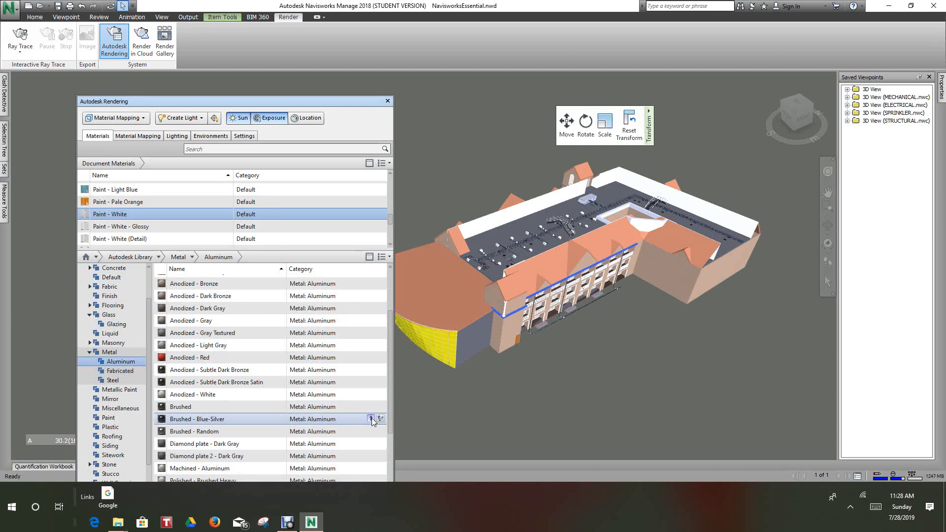
{"action": "left_click", "coordinate": [371, 419]}
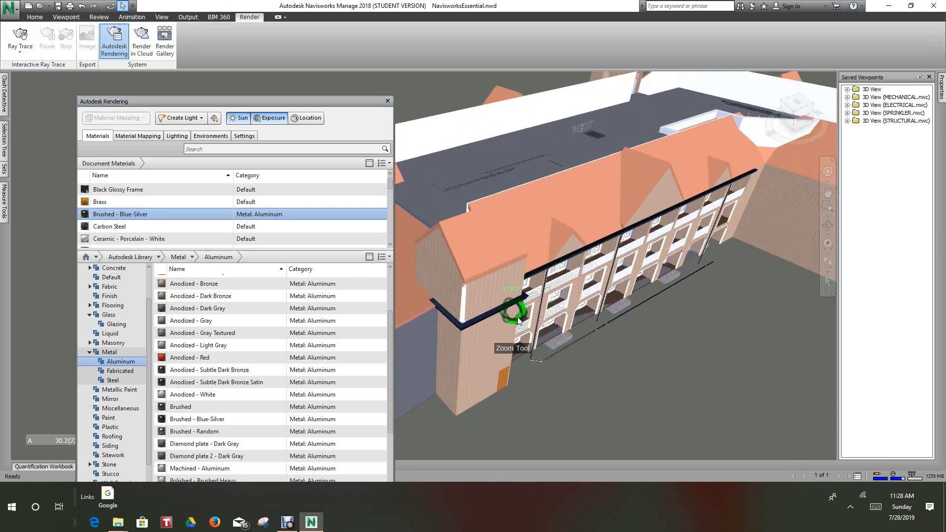
{"action": "left_click_drag", "start_coordinate": [515, 310], "coordinate": [583, 357]}
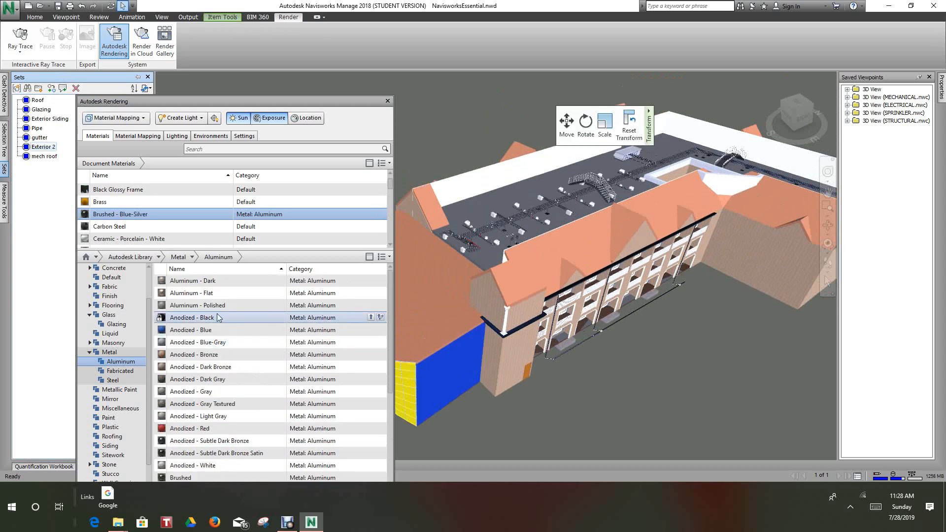
Step: Apply Uniform Running - Burgundy brick to Exterior 2 and zoom to inspect the wall
{"action": "scroll", "scroll_direction": "down", "scroll_amount": 3}
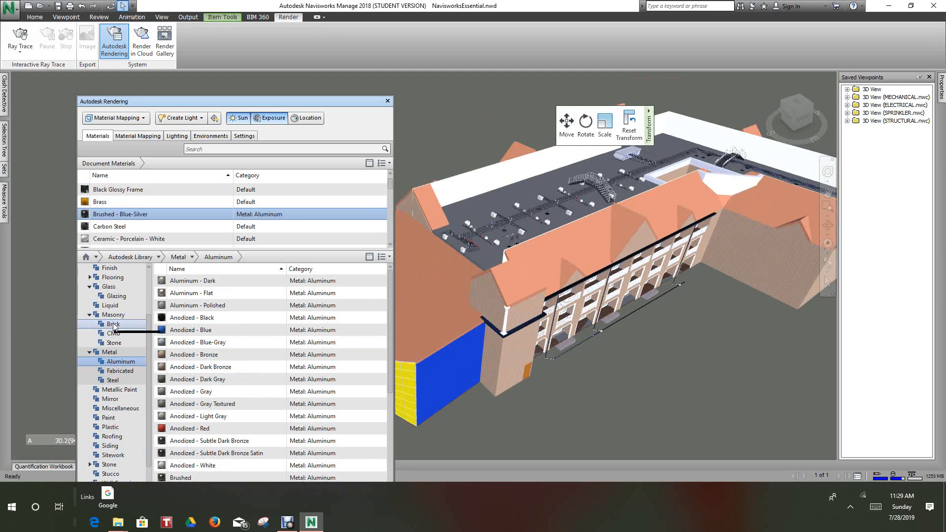
{"action": "left_click", "coordinate": [114, 324]}
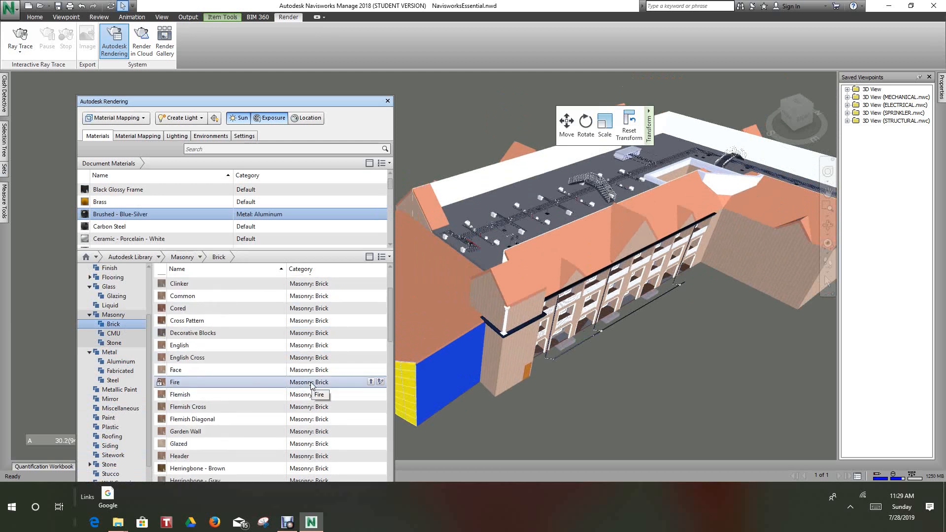
{"action": "scroll", "scroll_direction": "down", "scroll_amount": 3}
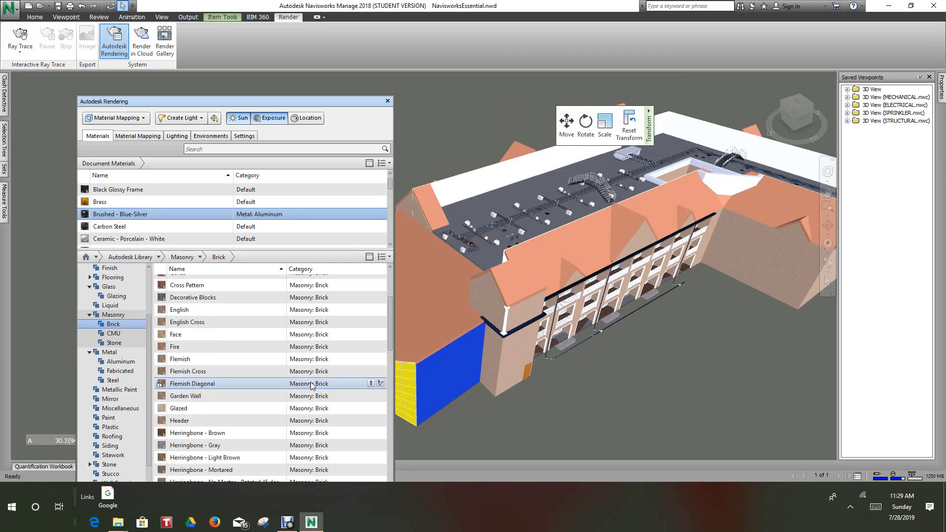
{"action": "scroll", "scroll_direction": "down", "scroll_amount": 3}
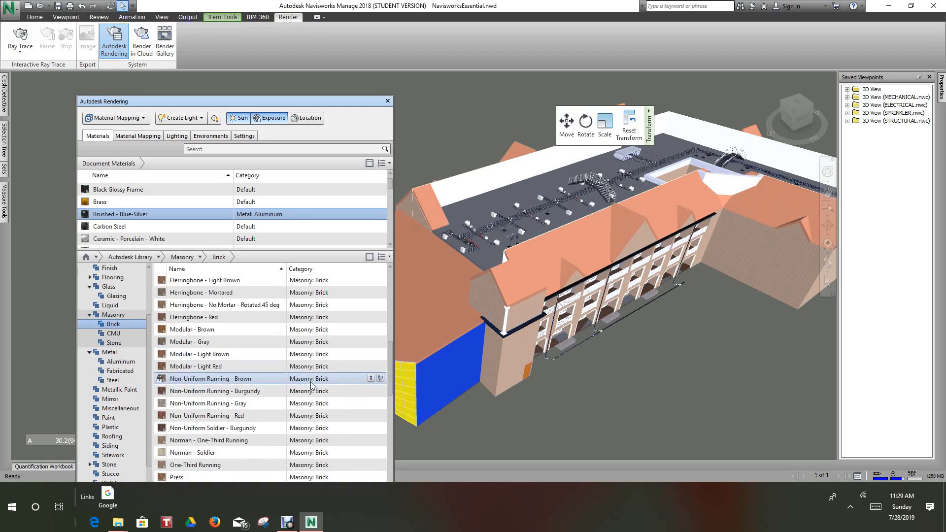
{"action": "scroll", "scroll_direction": "down", "scroll_amount": 3}
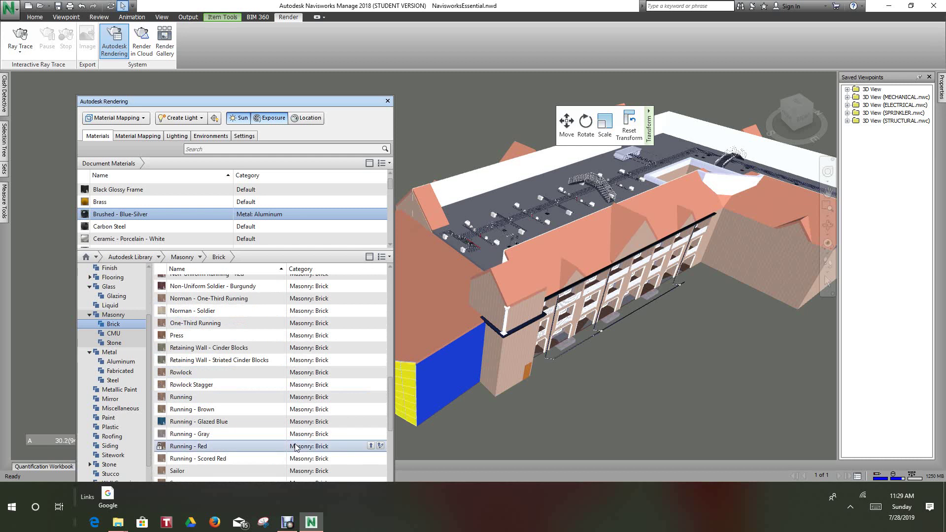
{"action": "mouse_move", "coordinate": [295, 446]}
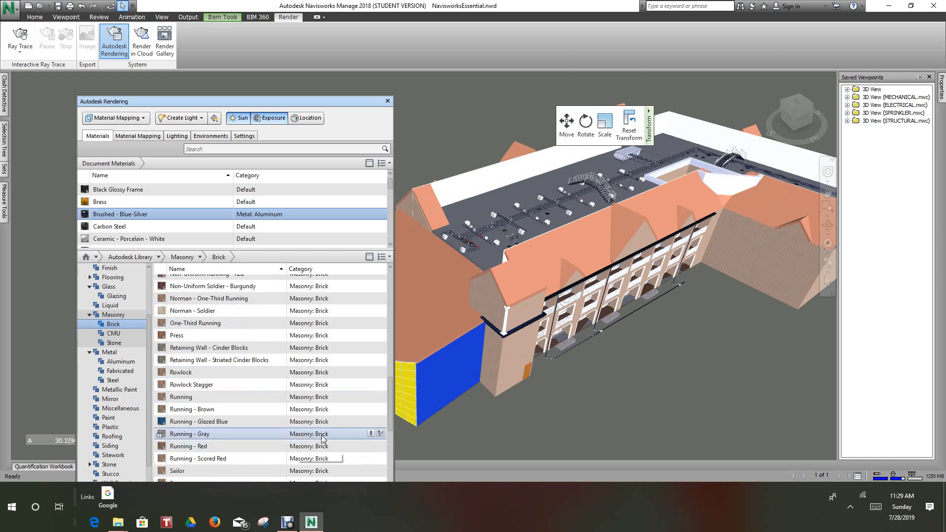
{"action": "scroll", "scroll_direction": "down", "scroll_amount": 3}
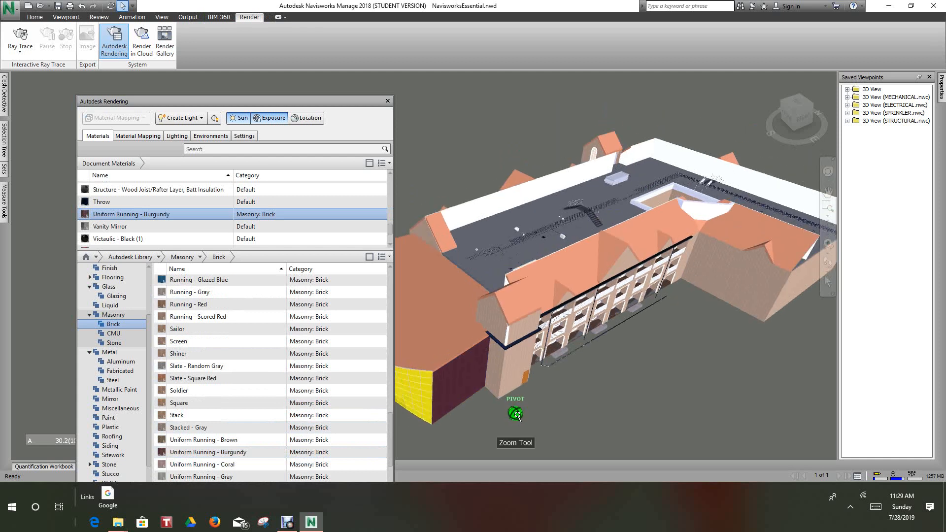
{"action": "left_click_drag", "start_coordinate": [516, 416], "coordinate": [493, 352]}
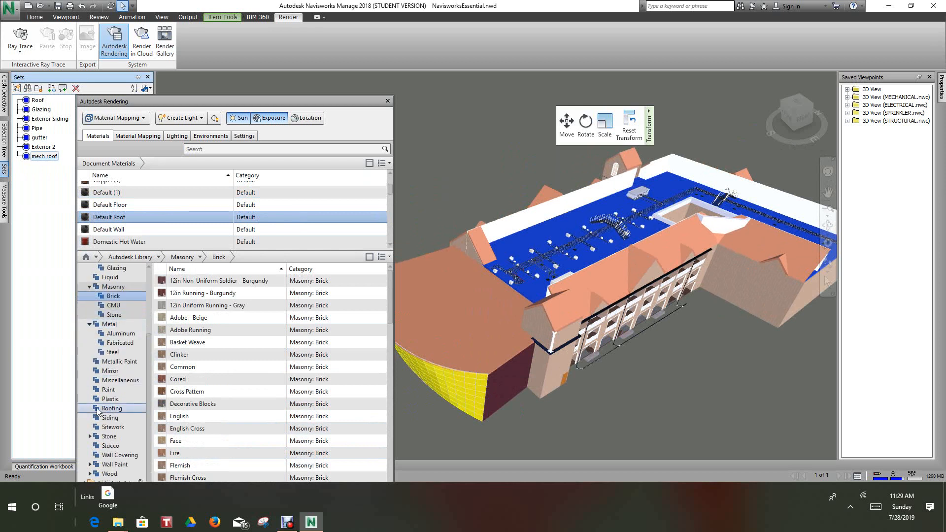
Step: Assign Shingles - Asphalt Roofing from the Roofing category to the mech roof
{"action": "left_click", "coordinate": [111, 408]}
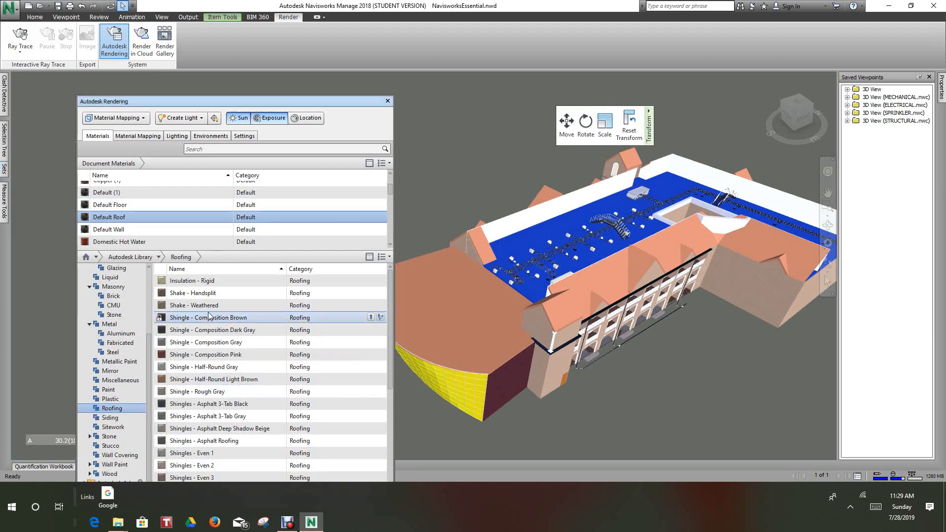
{"action": "left_click", "coordinate": [194, 305]}
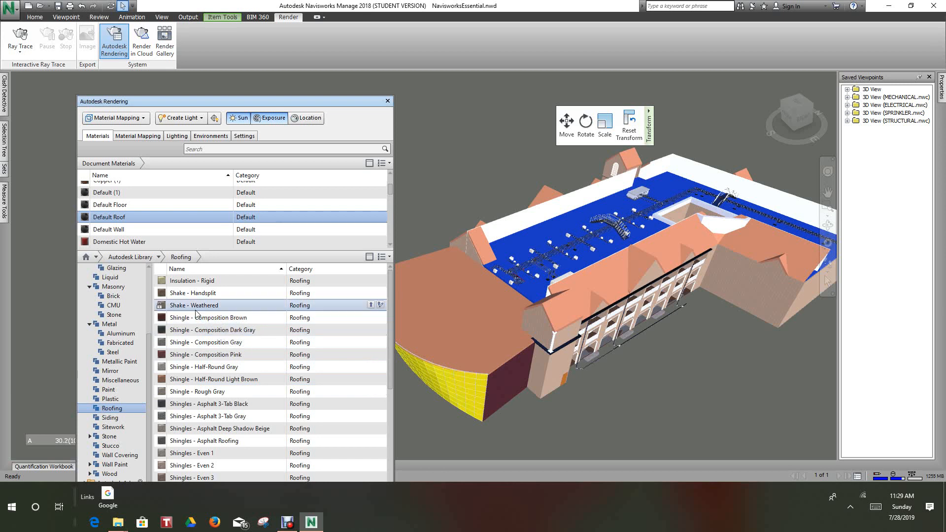
{"action": "scroll", "scroll_direction": "down", "scroll_amount": 3}
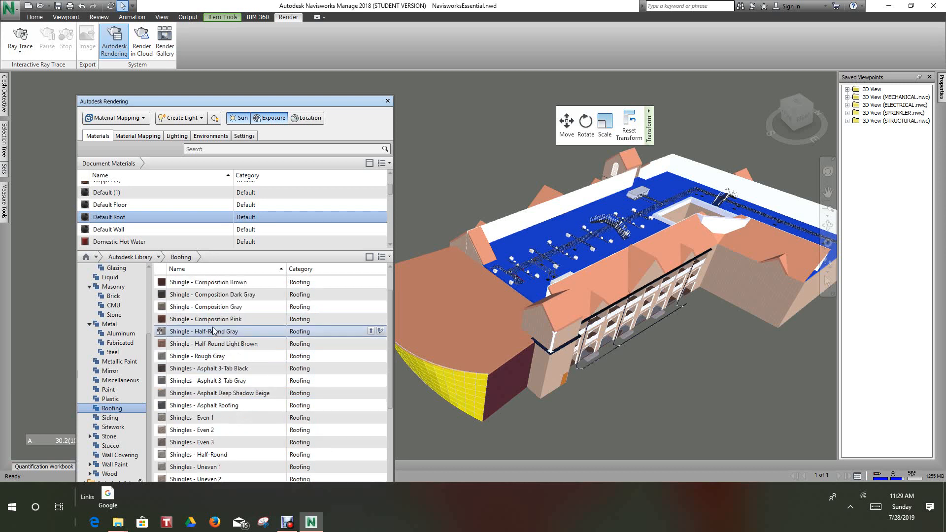
{"action": "left_click", "coordinate": [204, 405]}
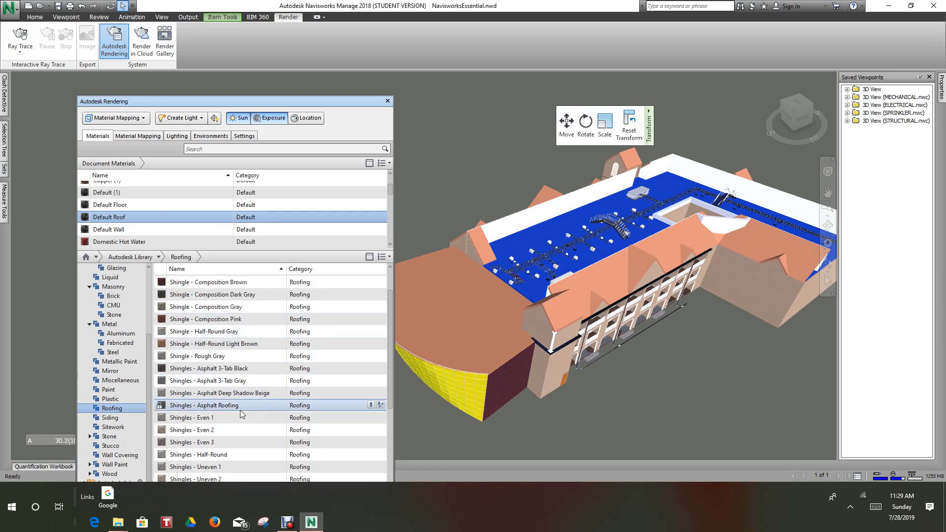
{"action": "mouse_move", "coordinate": [254, 410]}
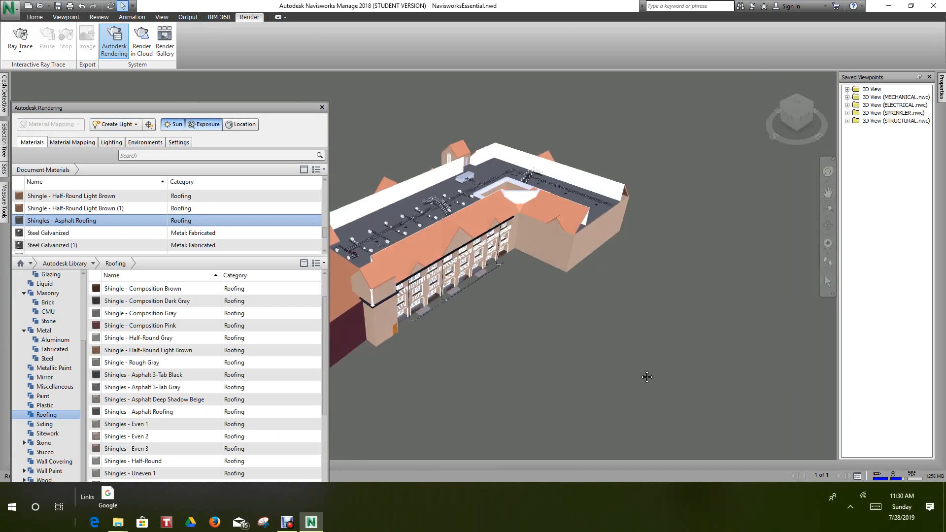
Step: Zoom to the curved facade, select Glazing, and apply Light Blue Reflective glazing
{"action": "left_click_drag", "start_coordinate": [646, 377], "coordinate": [506, 344]}
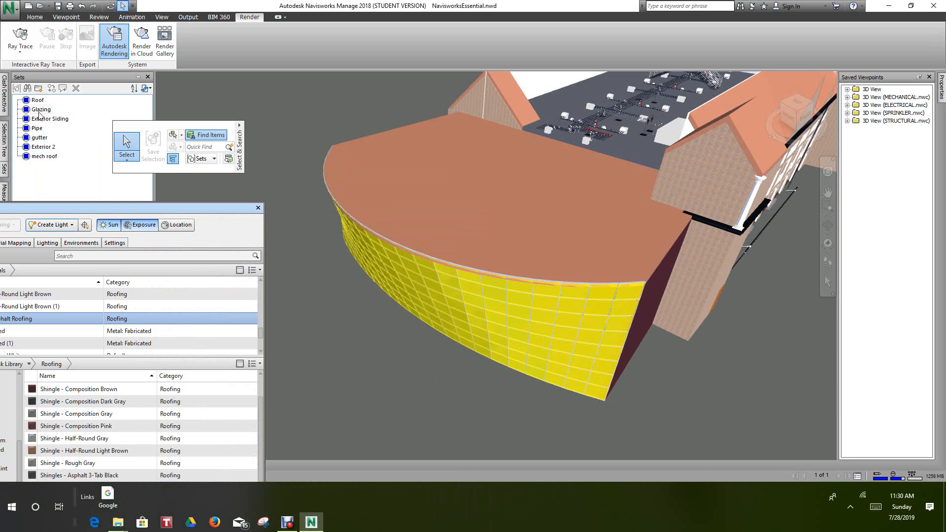
{"action": "left_click", "coordinate": [41, 109]}
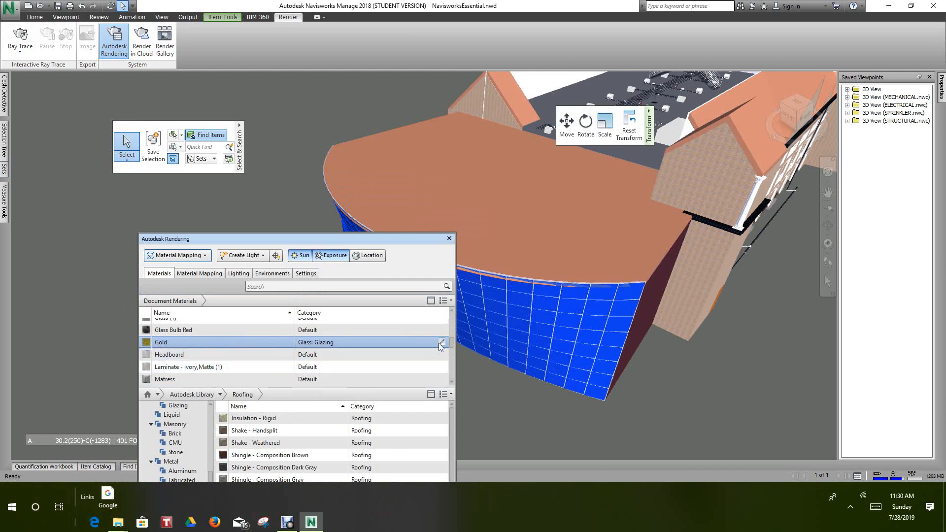
{"action": "mouse_move", "coordinate": [442, 342]}
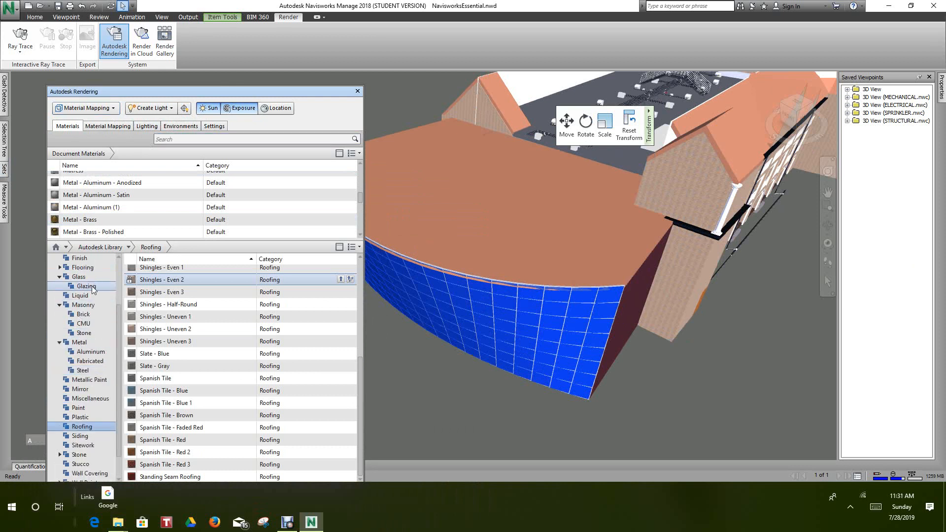
{"action": "left_click", "coordinate": [88, 287]}
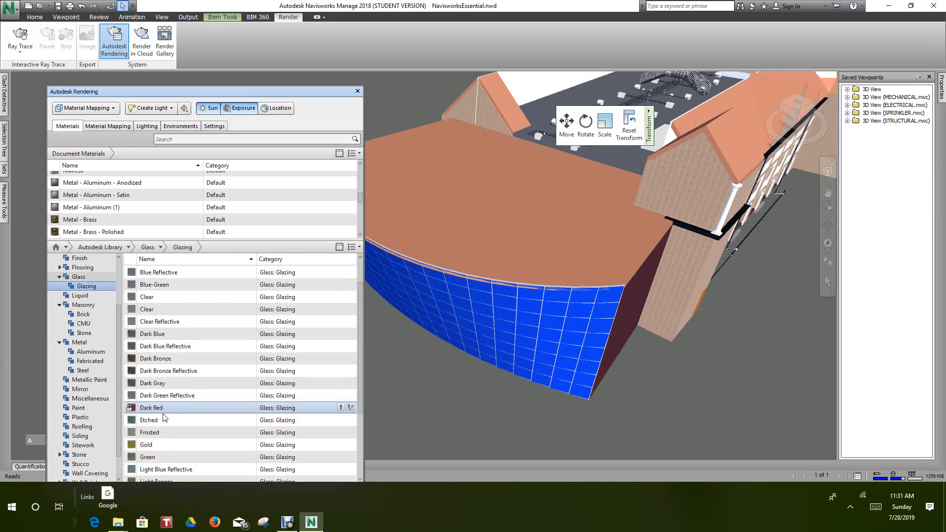
{"action": "scroll", "scroll_direction": "down", "scroll_amount": 3}
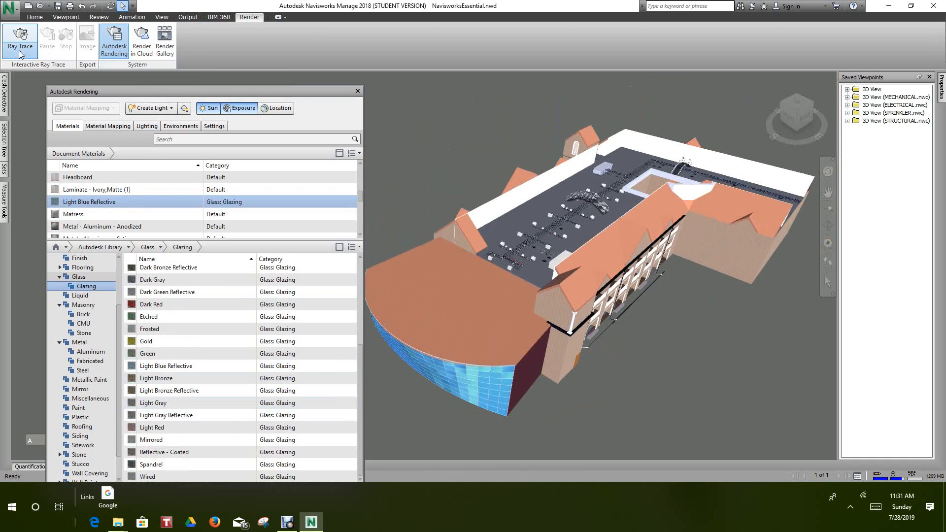
Step: Set interactive ray trace quality to Medium, then reopen the quality dropdown
{"action": "left_click", "coordinate": [17, 42]}
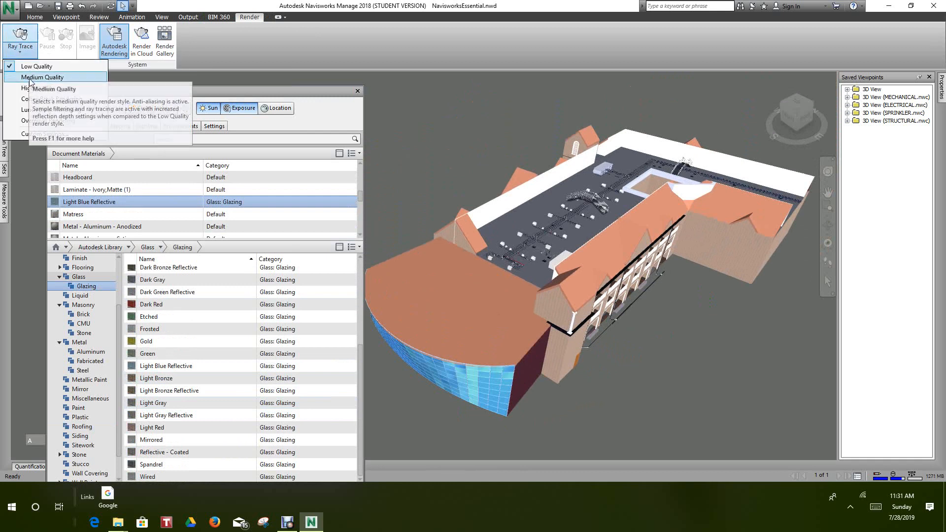
{"action": "mouse_move", "coordinate": [32, 79]}
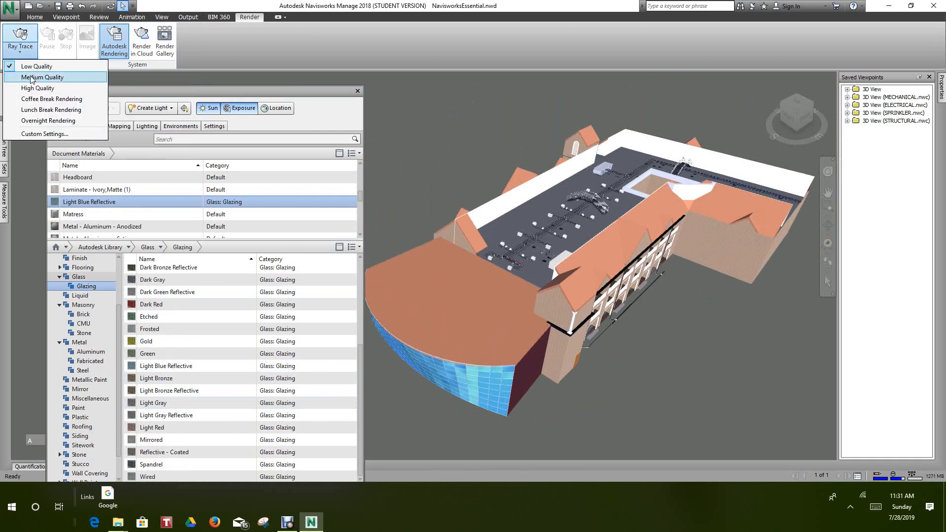
{"action": "left_click", "coordinate": [38, 77]}
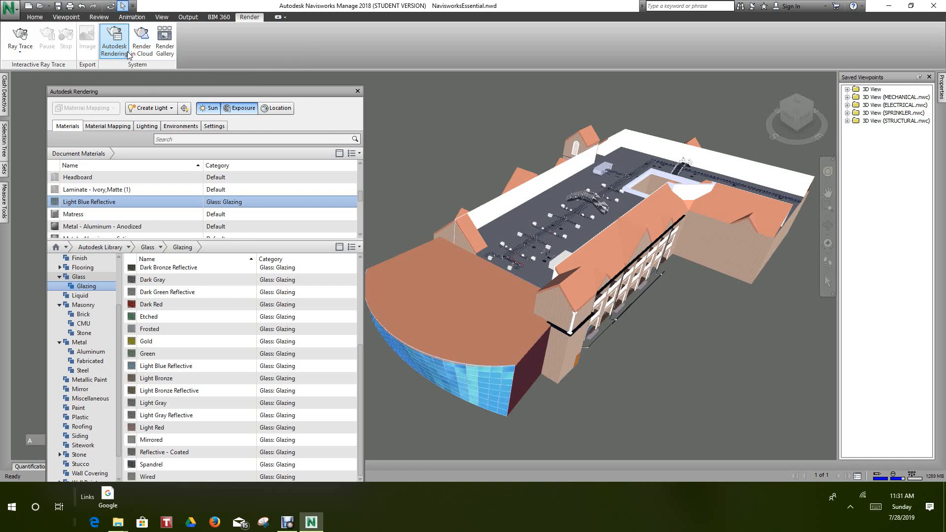
{"action": "mouse_move", "coordinate": [444, 196]}
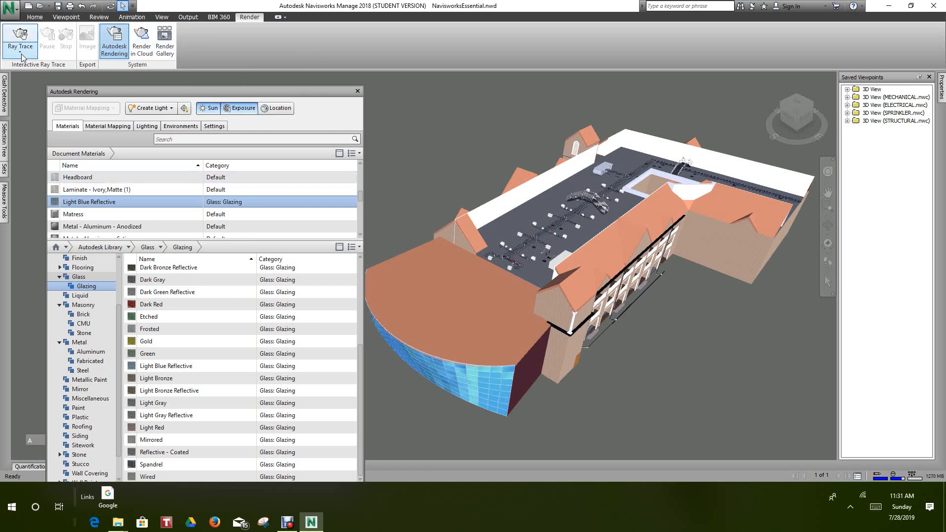
{"action": "left_click", "coordinate": [17, 47]}
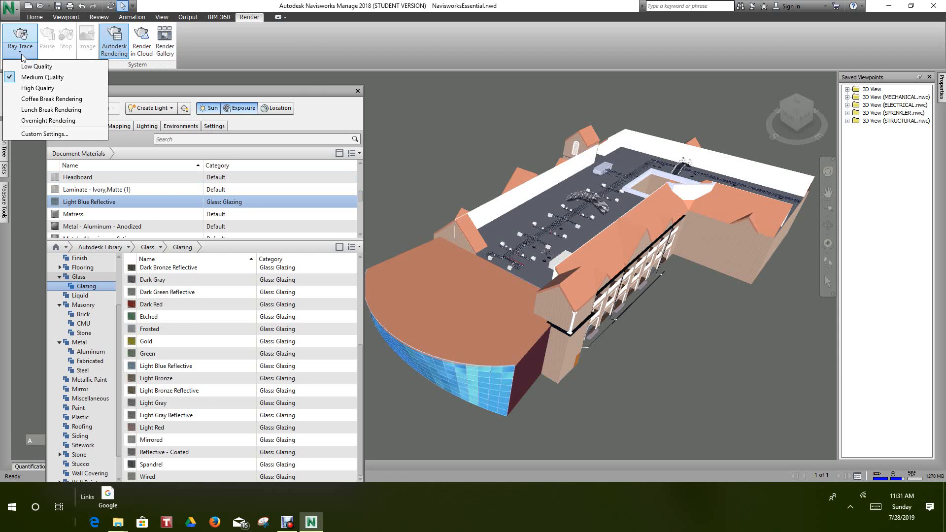
{"action": "mouse_move", "coordinate": [35, 67]}
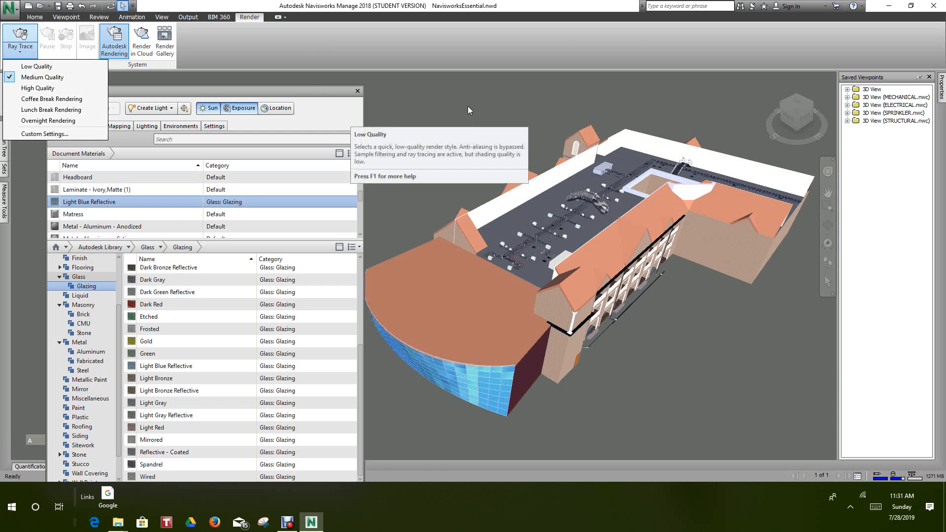